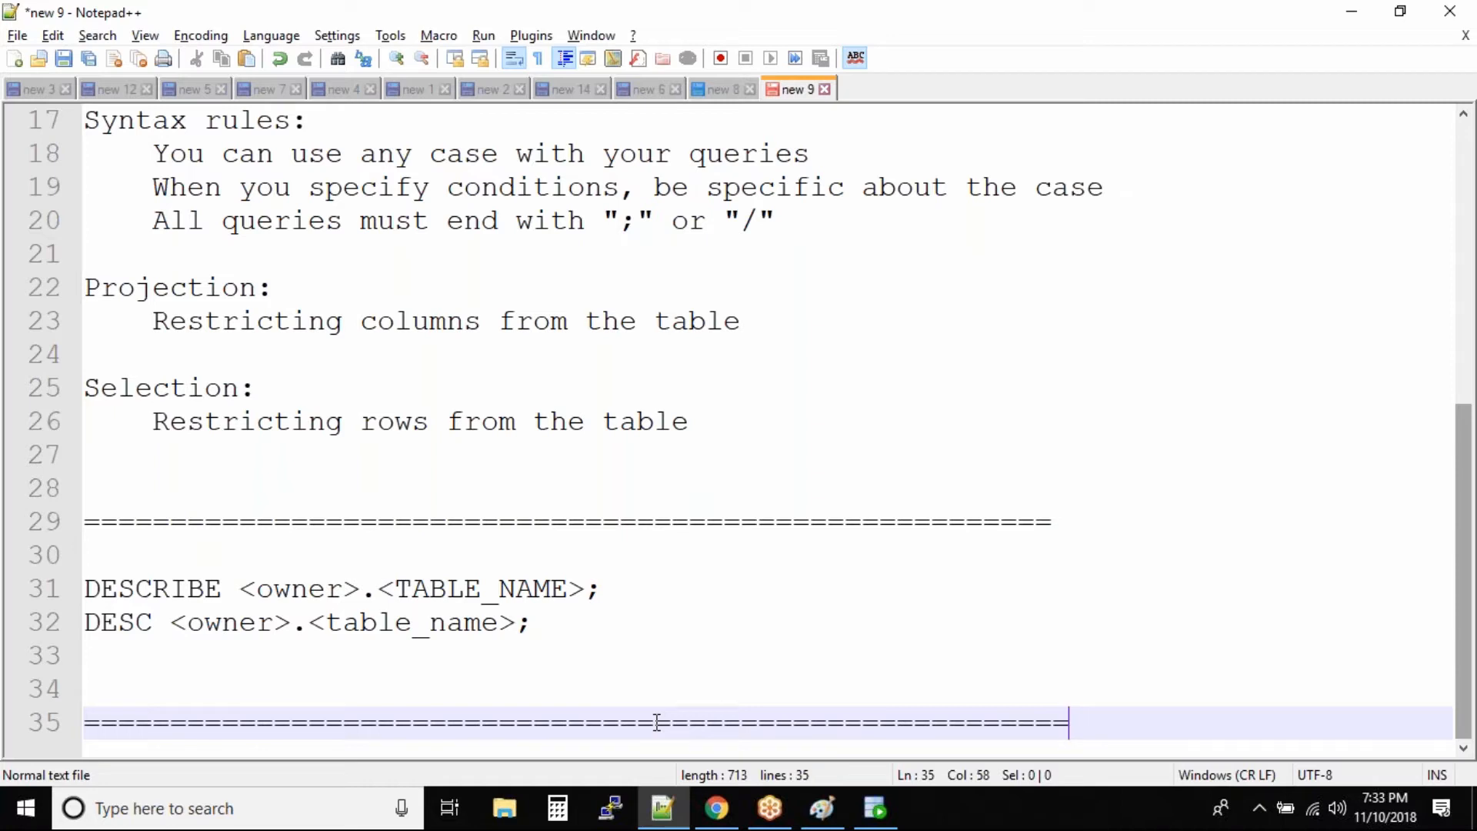
mouse_move(816, 800)
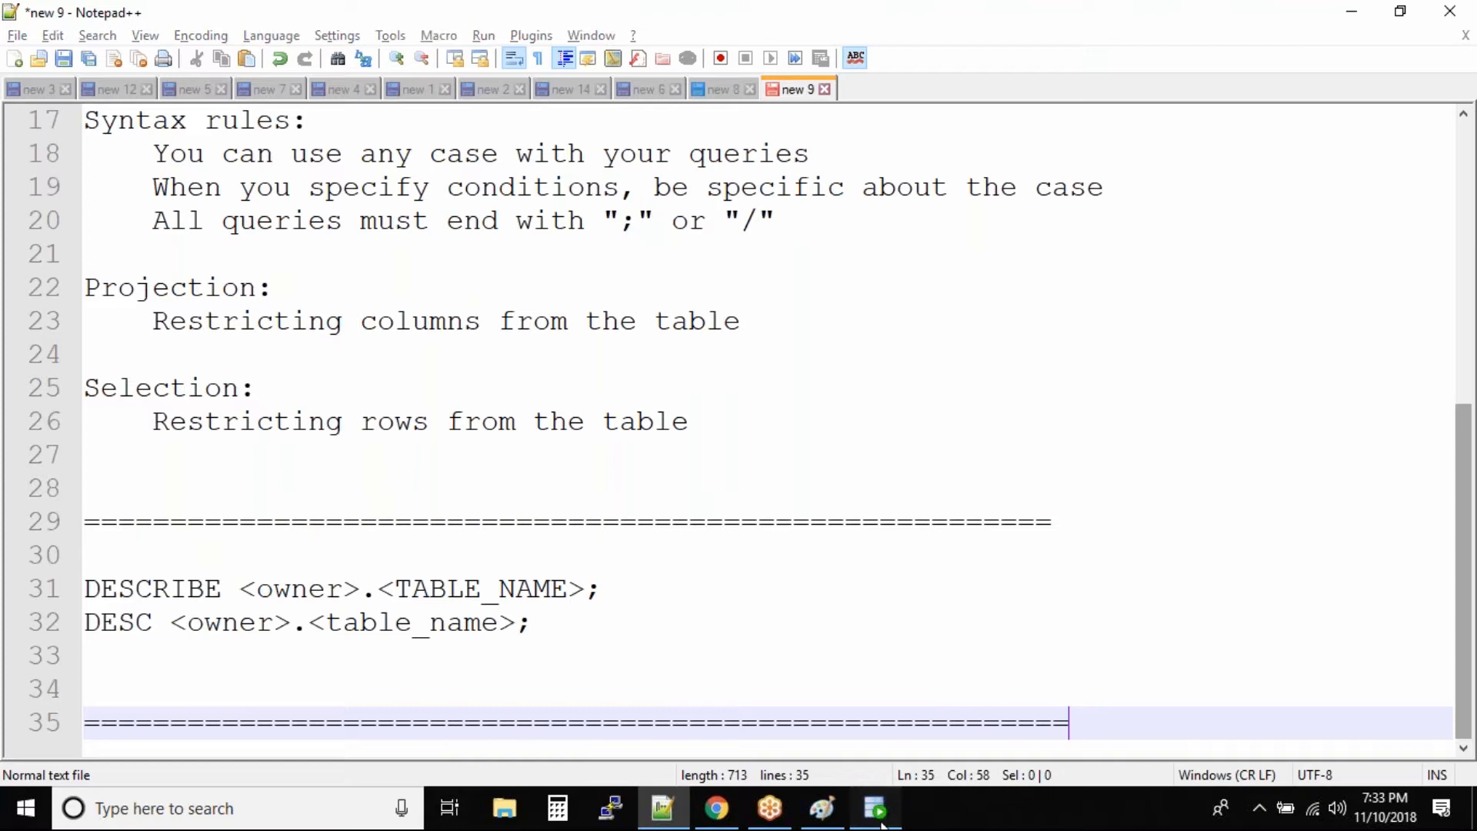
Switch to SQL Developer and review the DESC HR.JOBS column output in the worksheet.
click(875, 808)
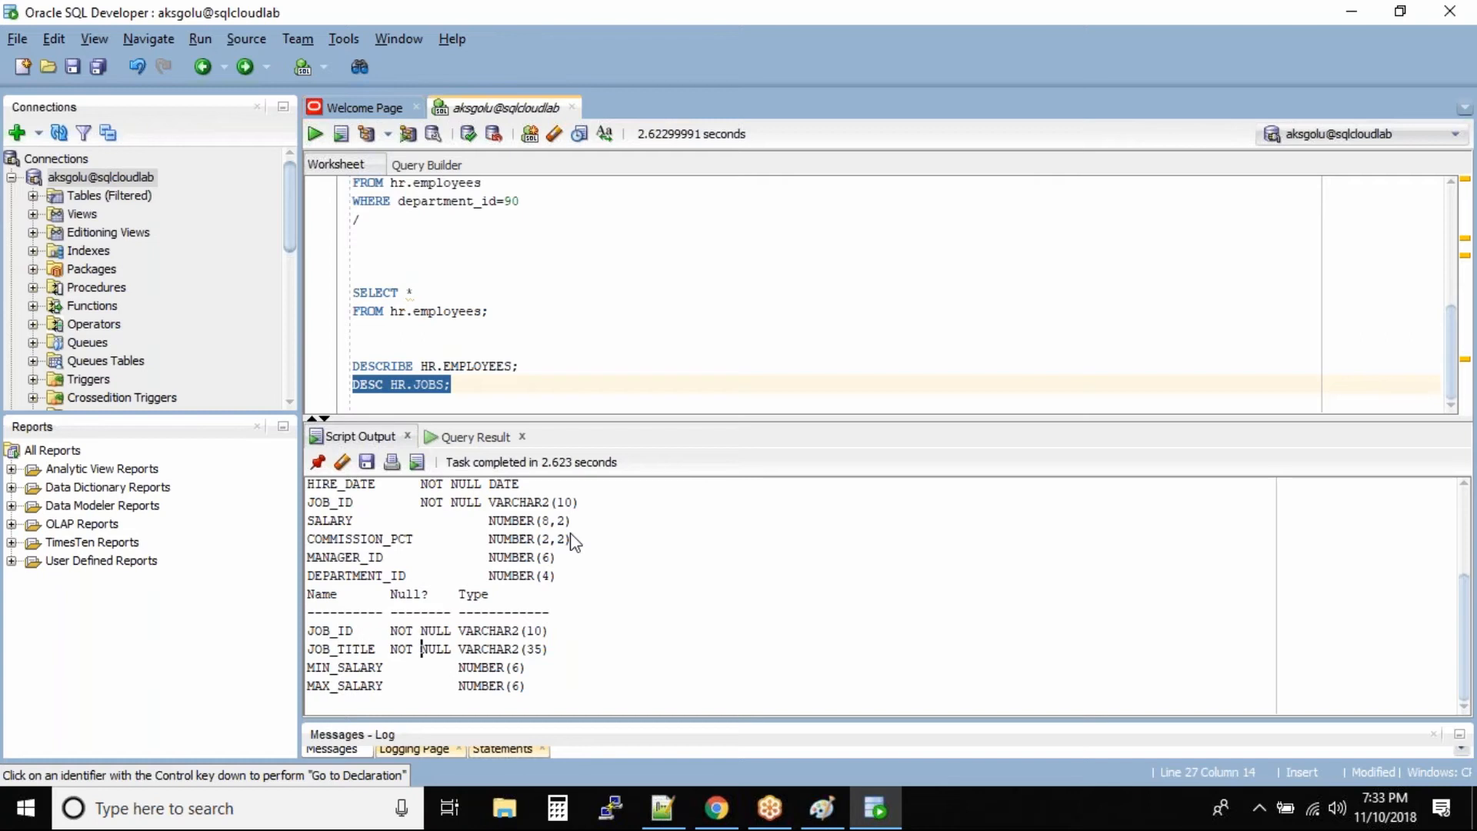
mouse_move(589, 474)
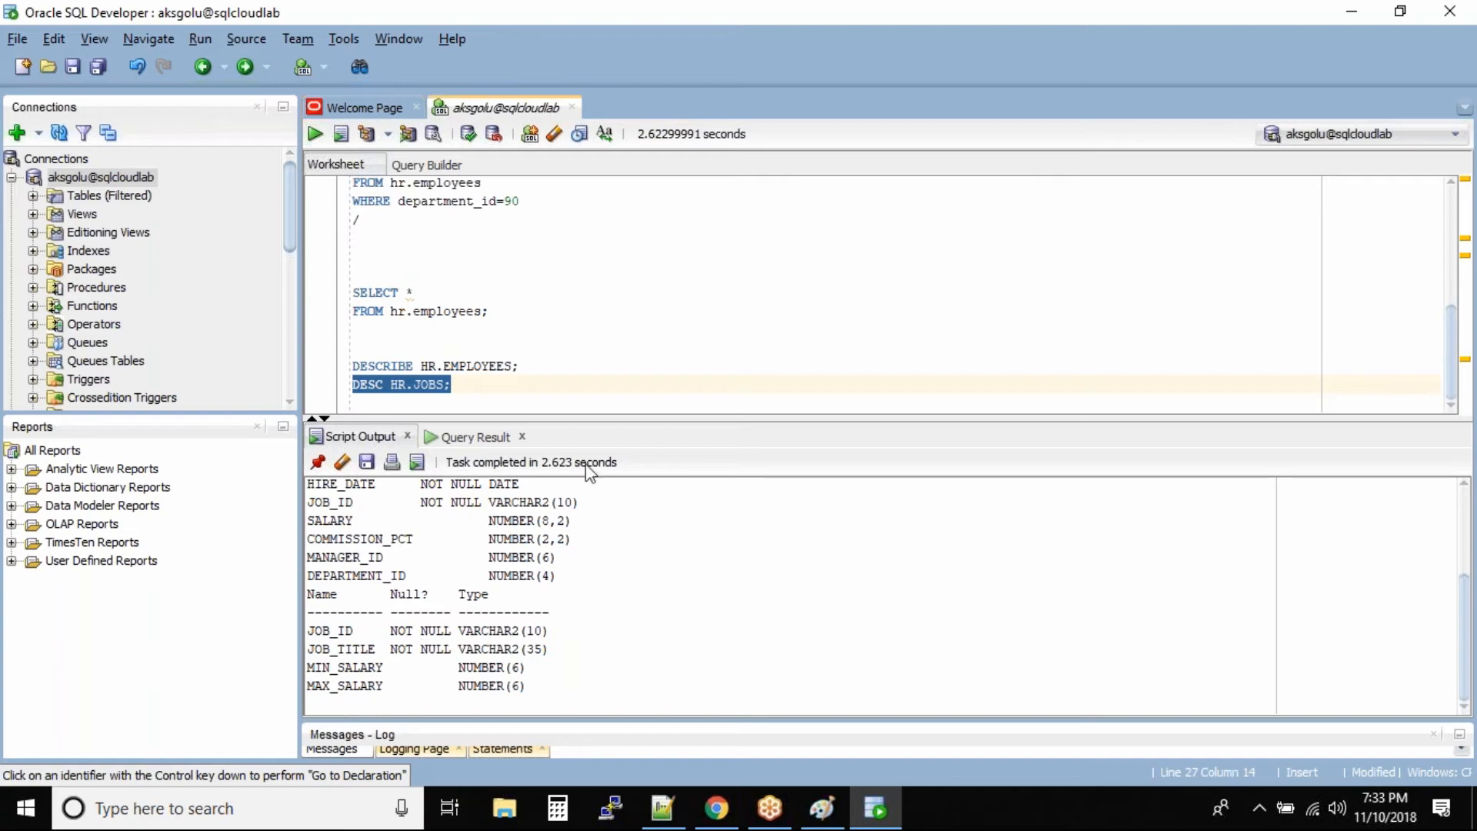
click(719, 350)
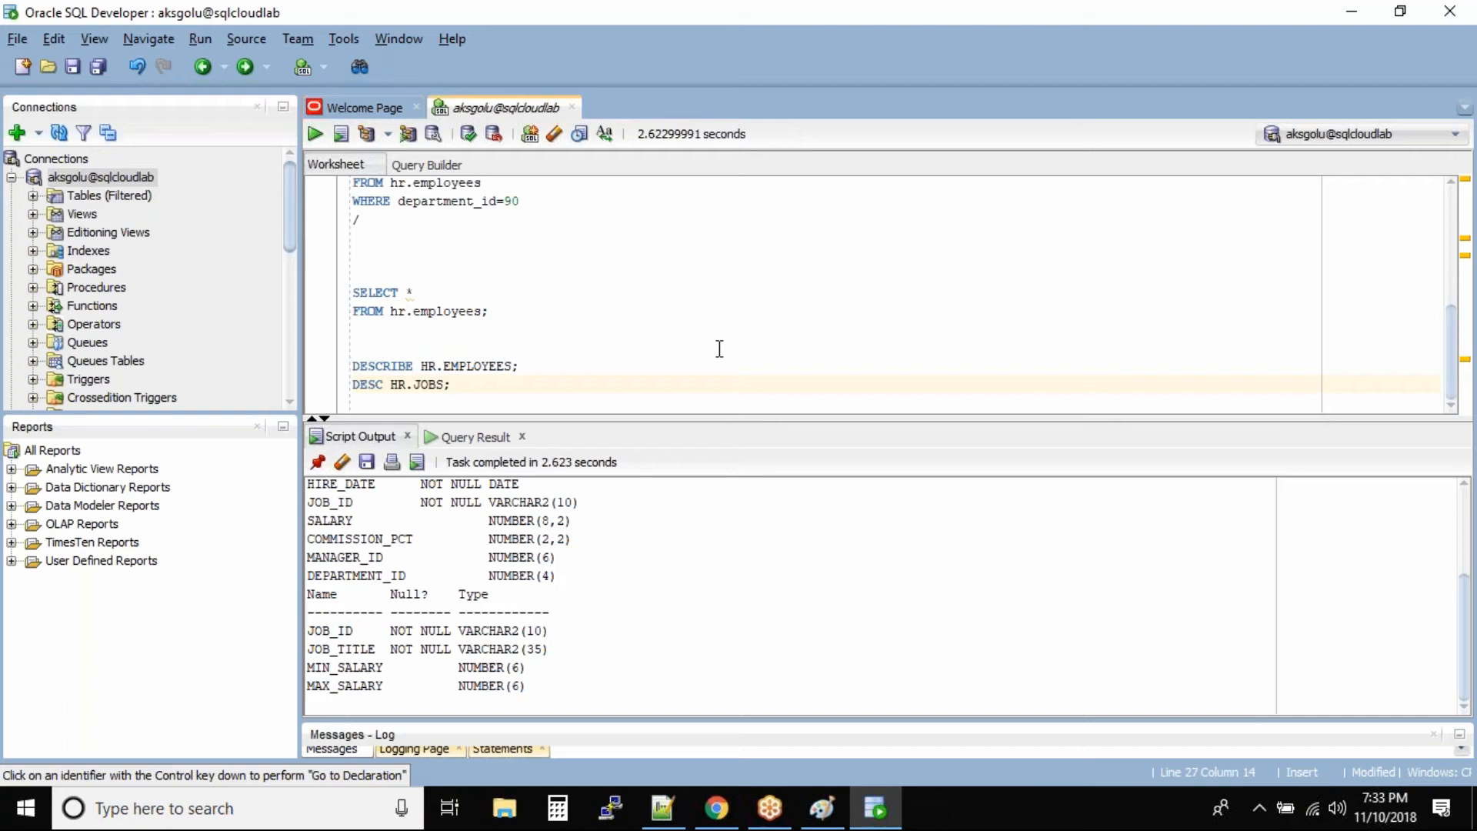
mouse_move(1208, 586)
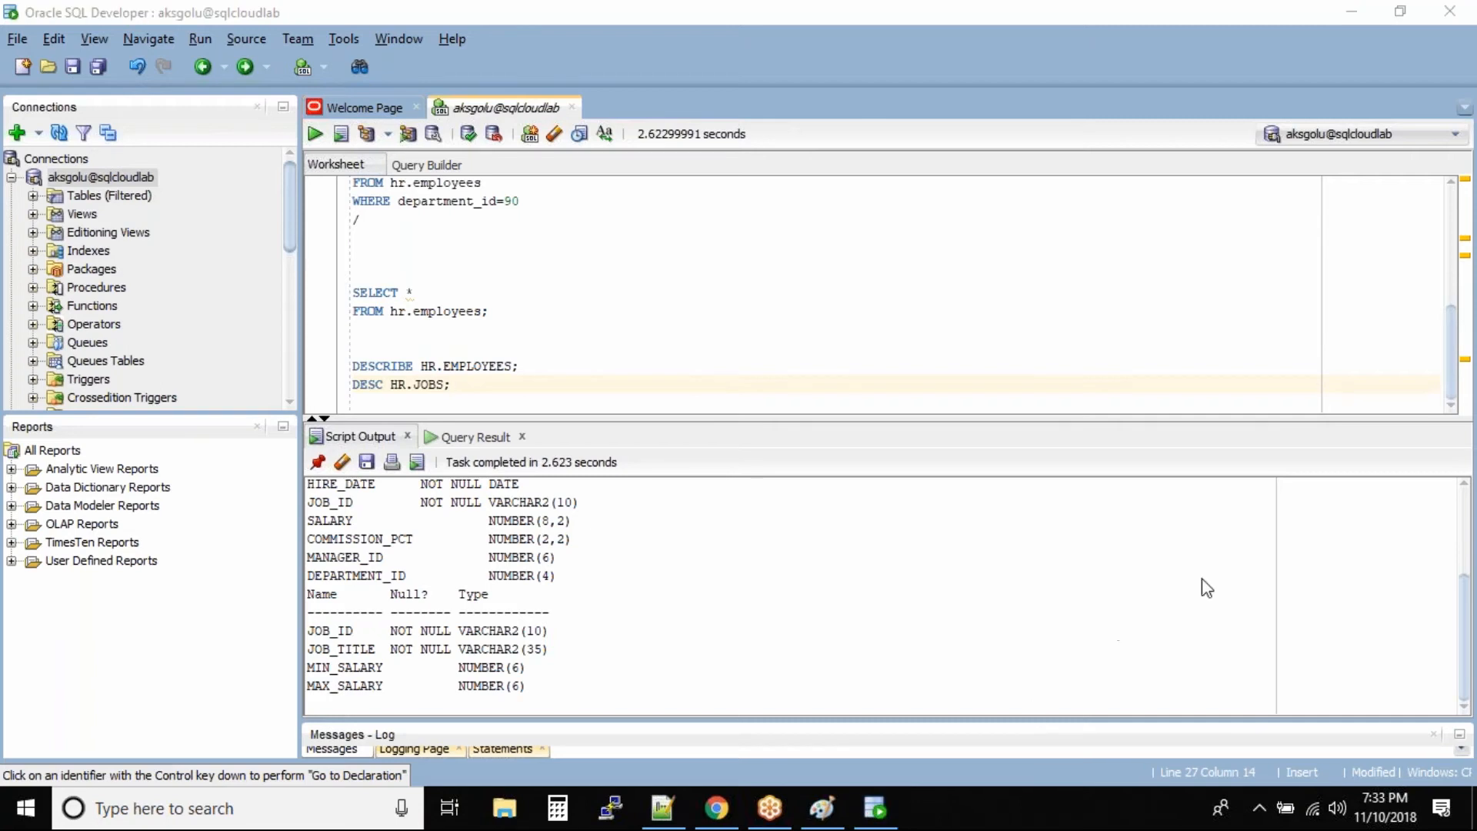
mouse_move(1454, 507)
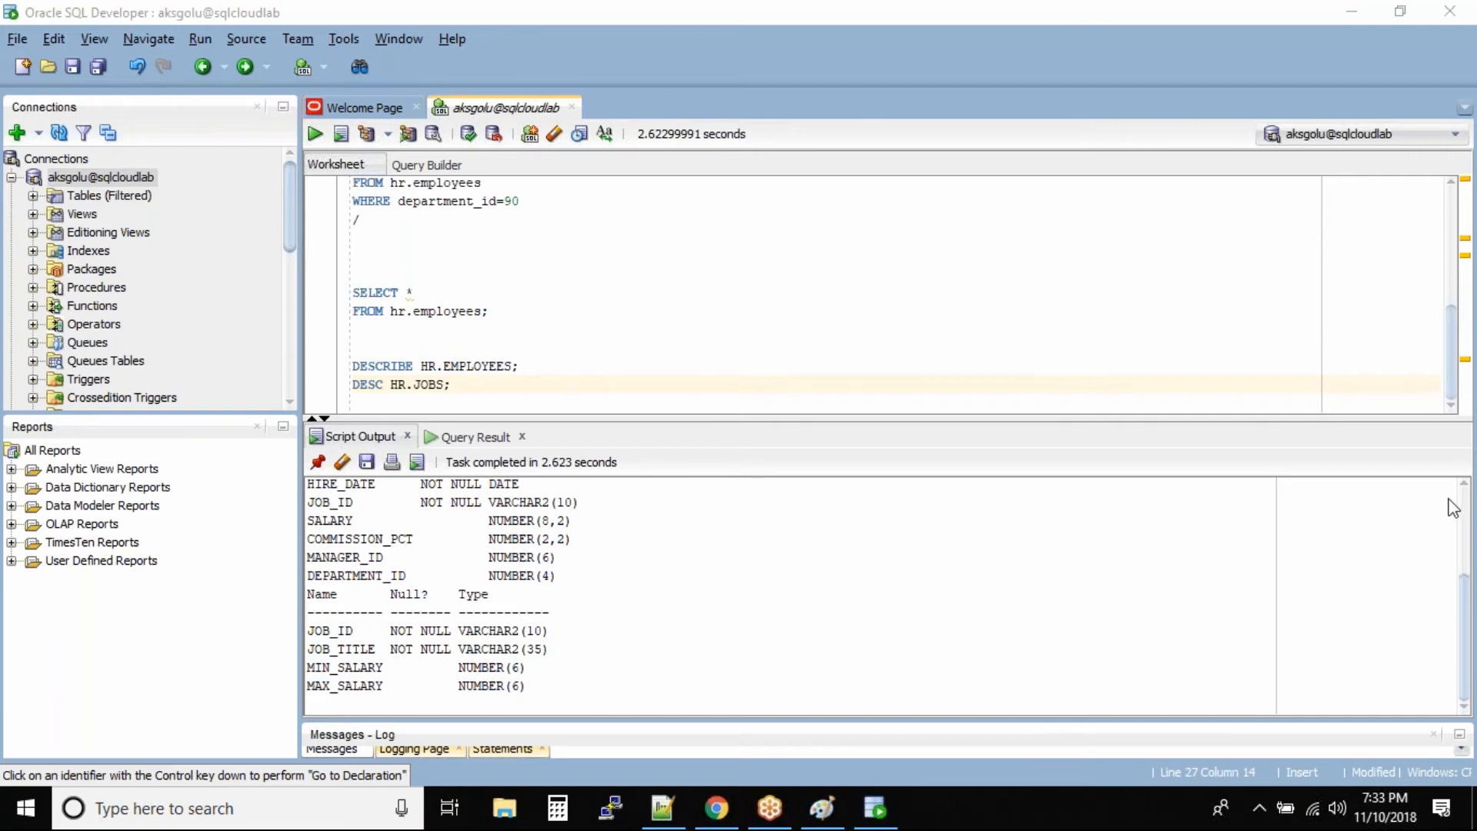
mouse_move(1466, 460)
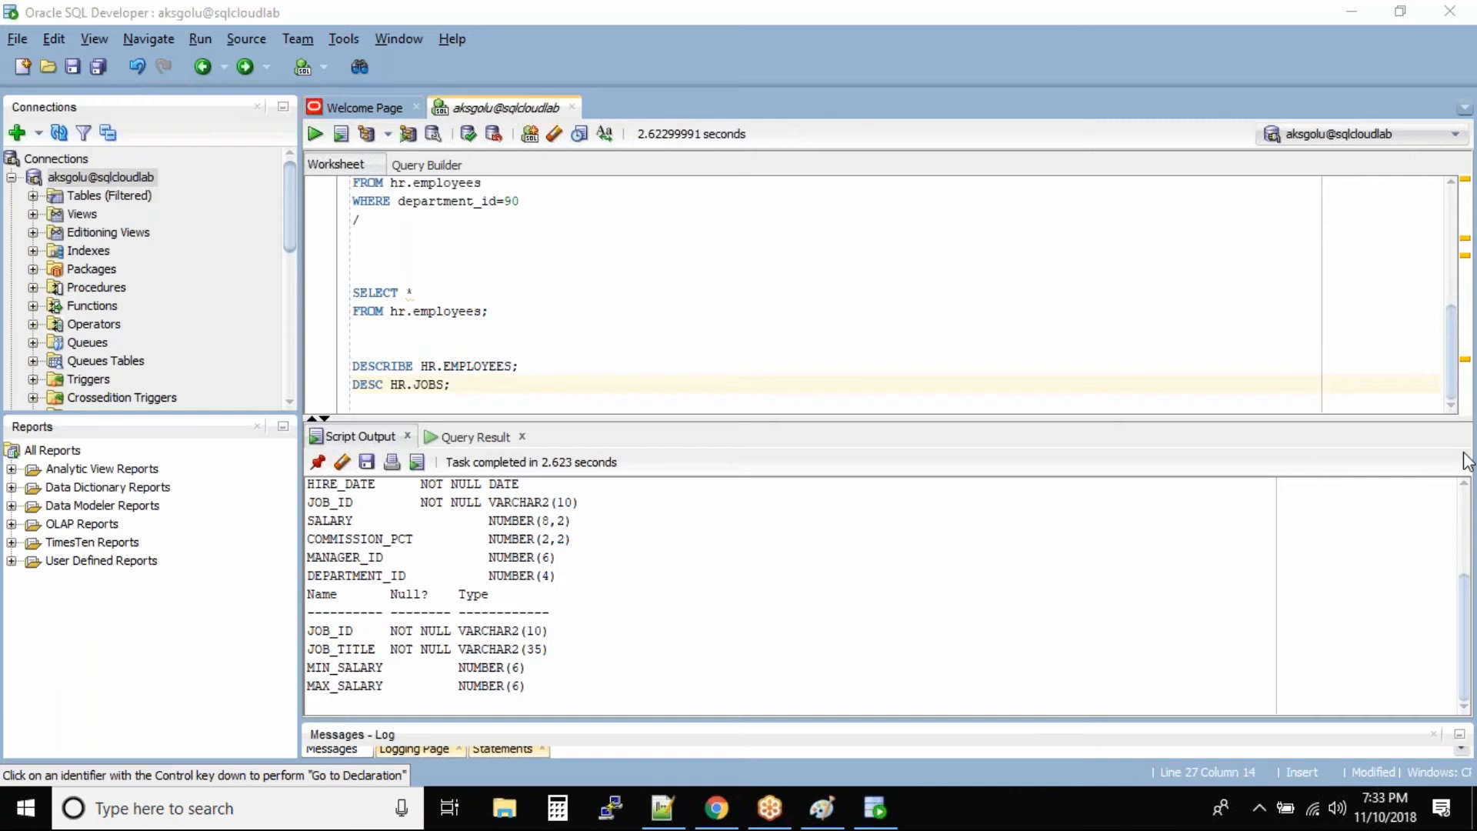
mouse_move(1372, 45)
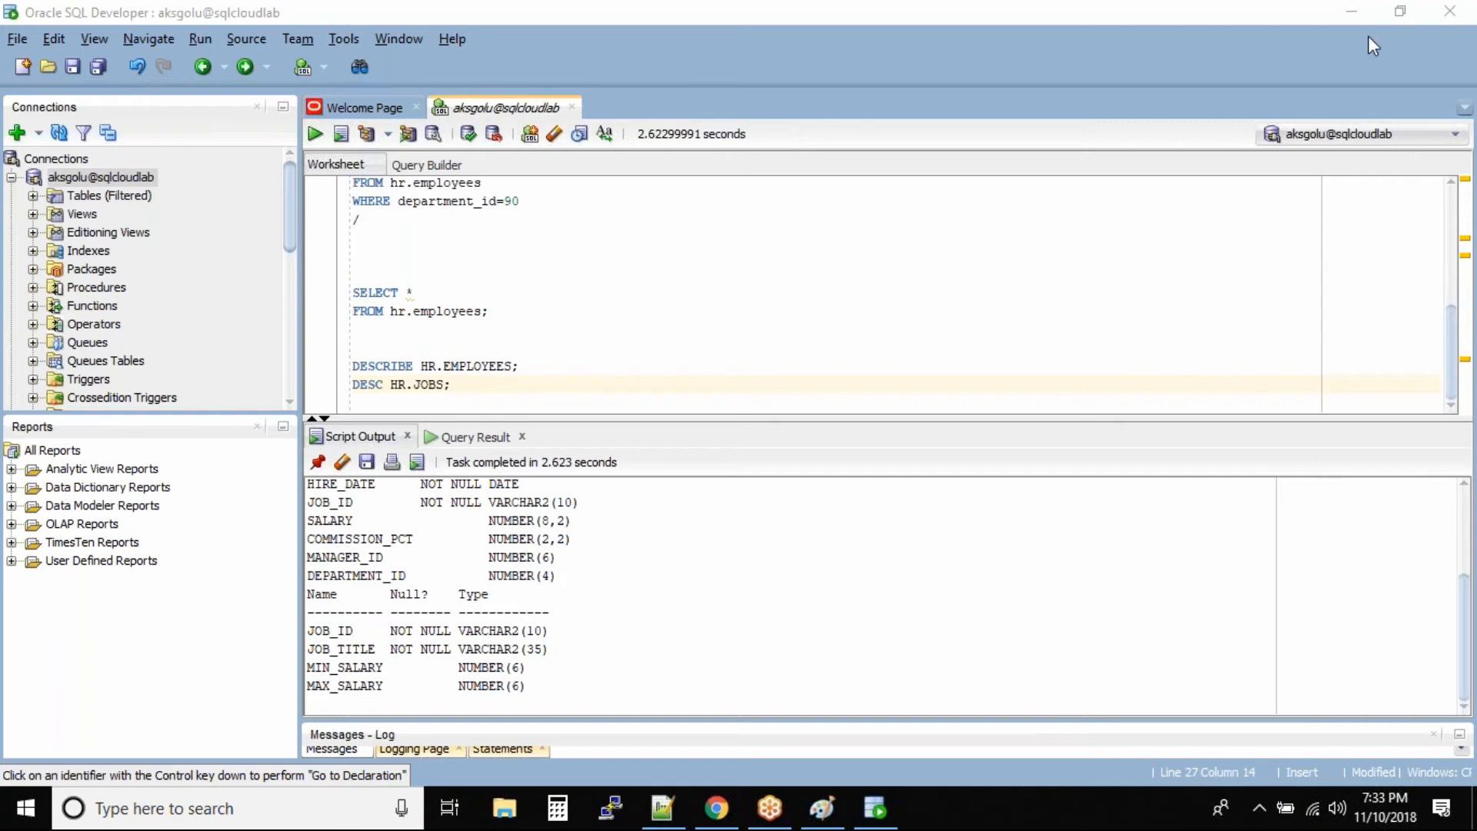
mouse_move(1450, 56)
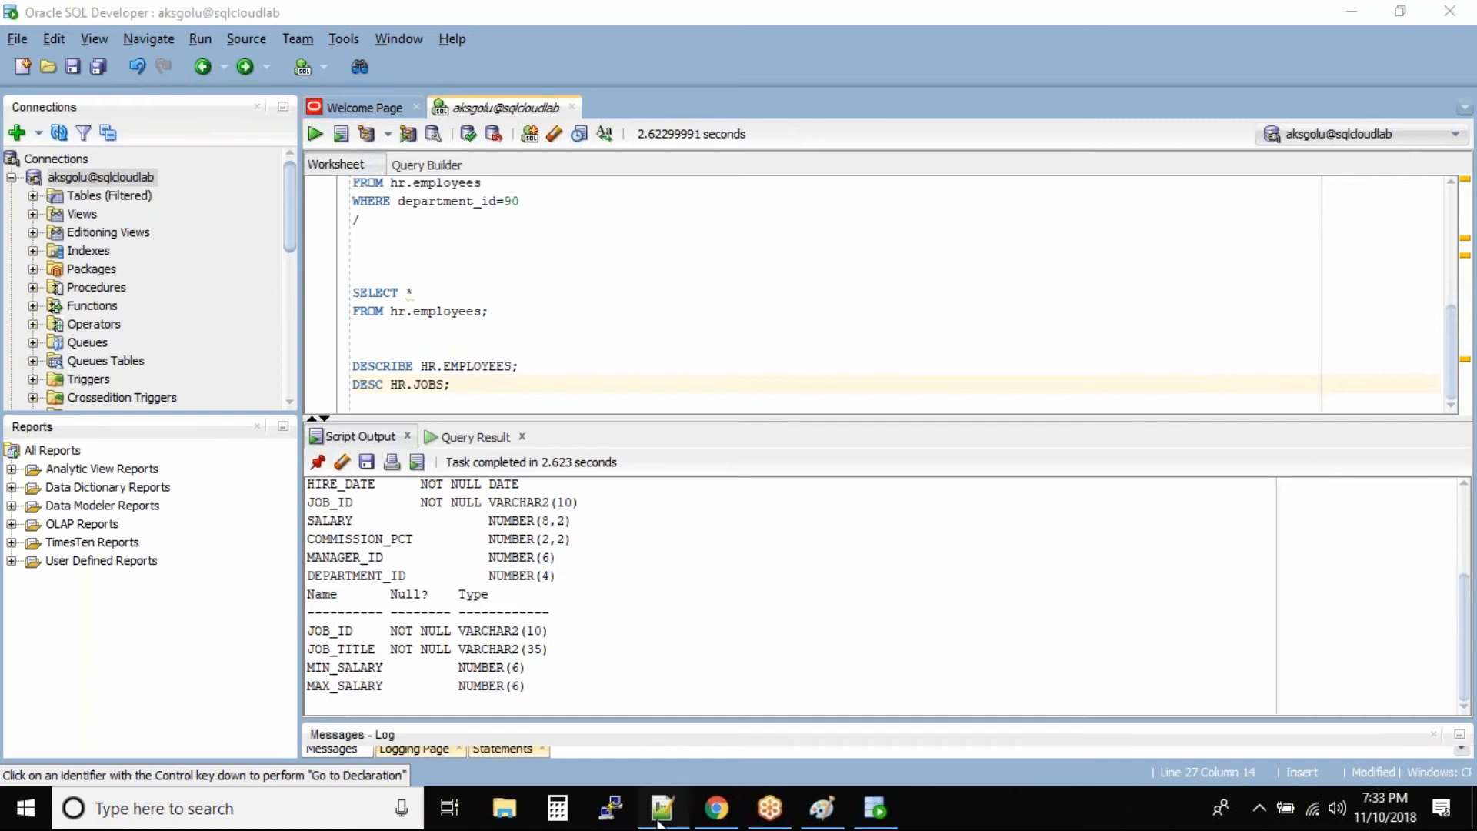
Return to Notepad++ and add blank lines after the closing separator, ready on line 37.
click(662, 808)
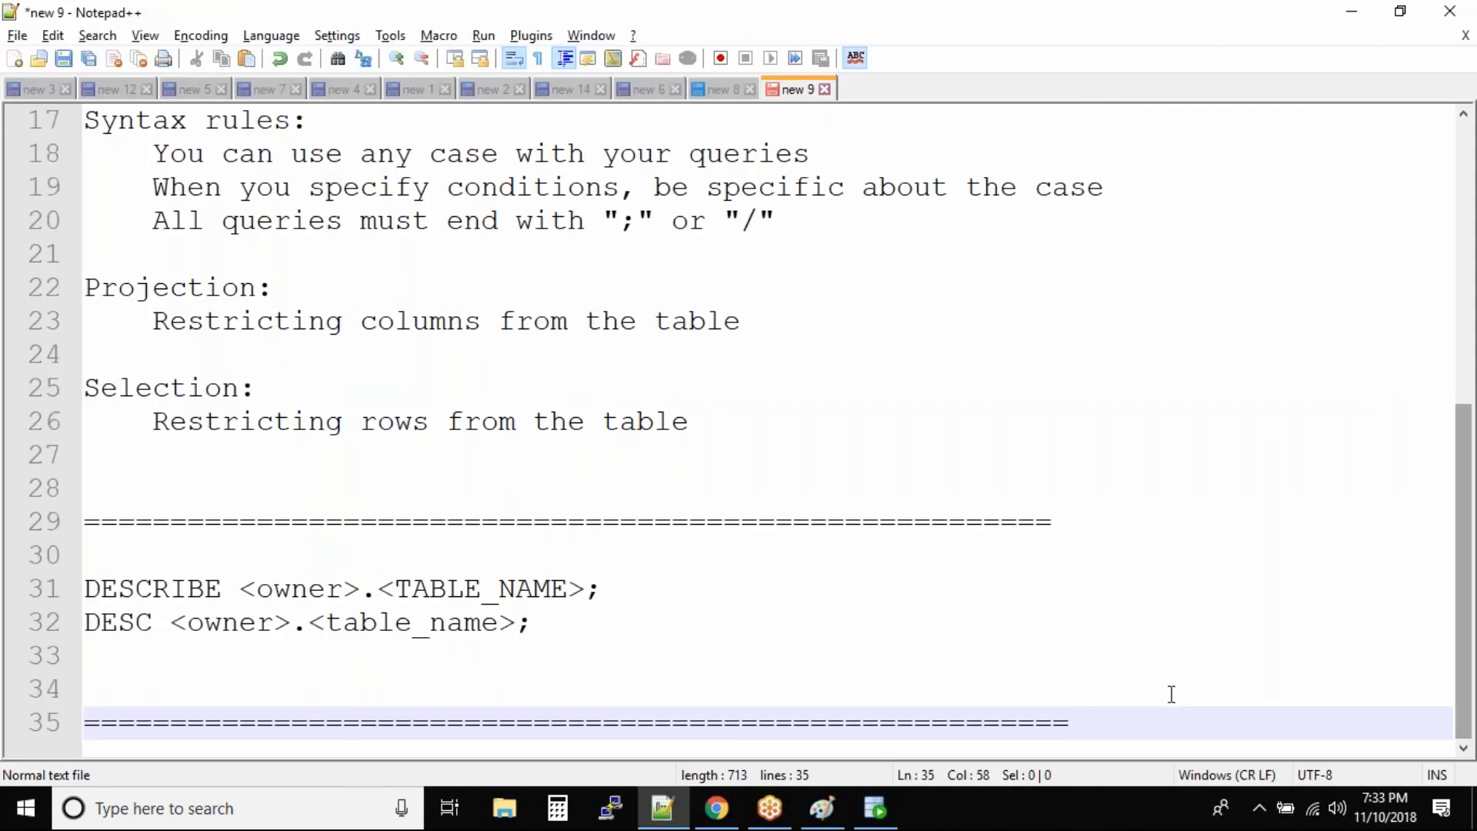
key(enter)
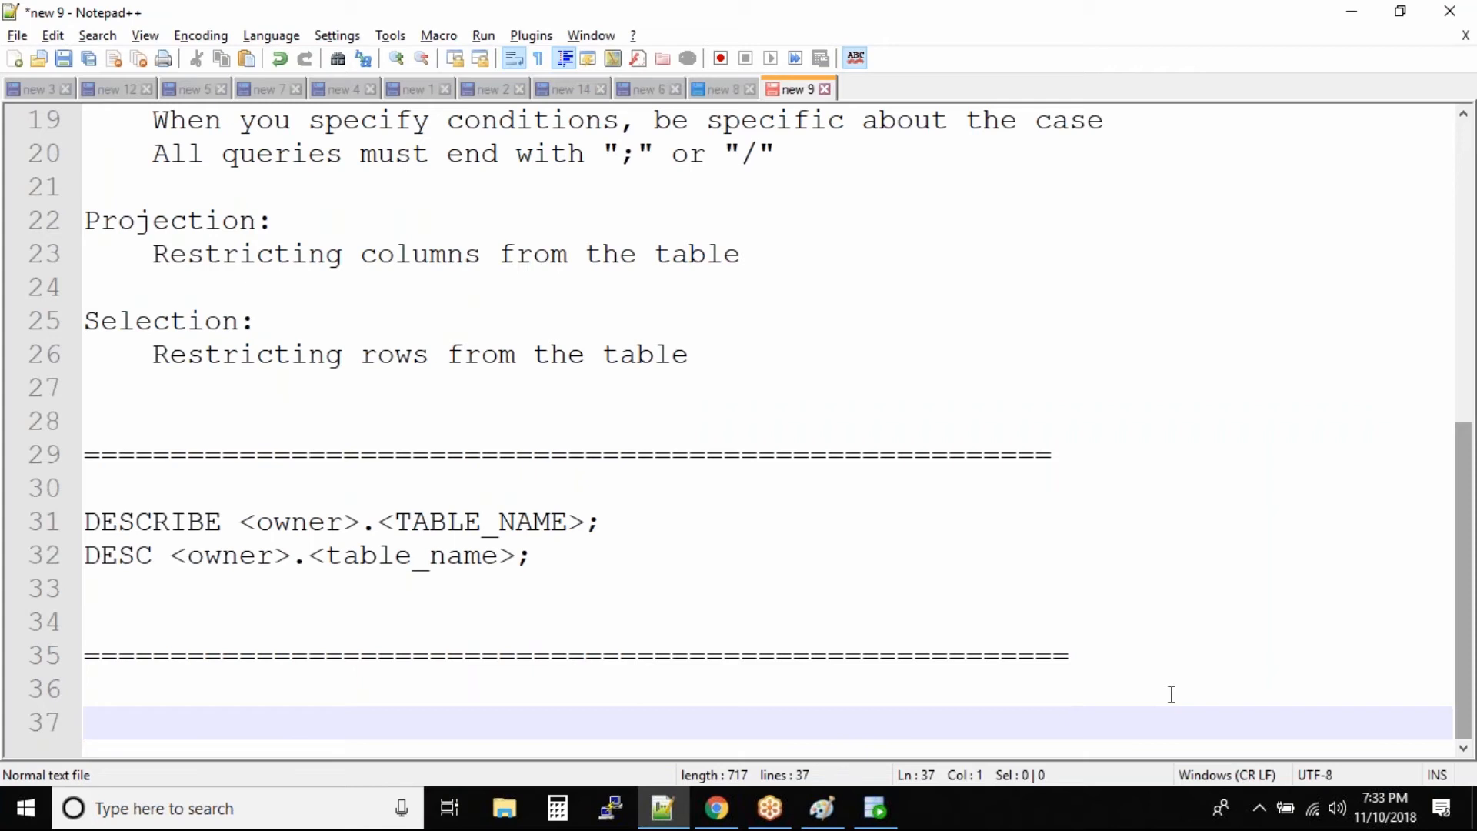
click(84, 722)
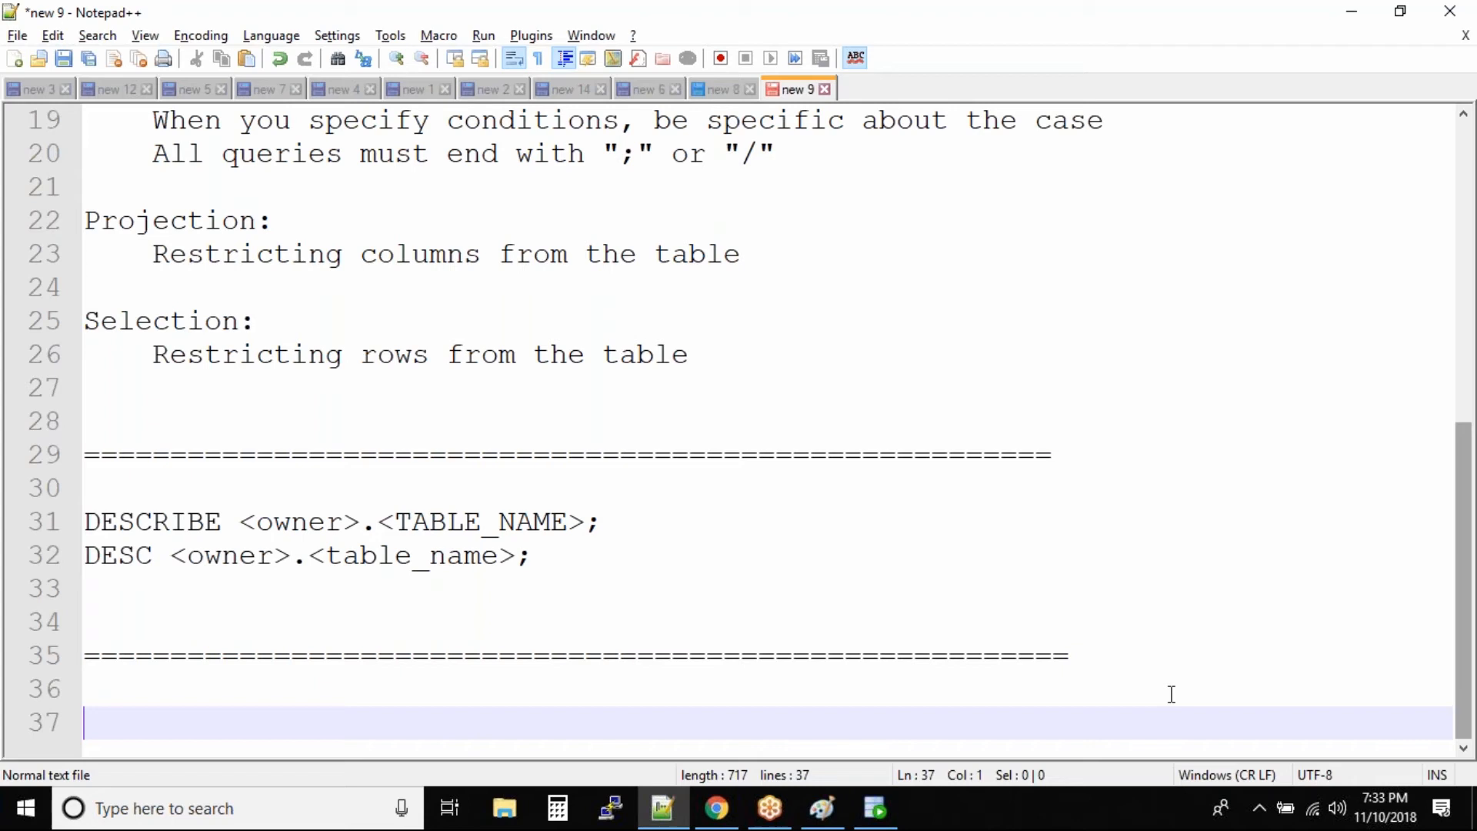
Add an 'OPERATORS IN SQL' heading followed by the arithmetic operators +, -, *, /.
text(OPERATORS IN SQL)
text(================)
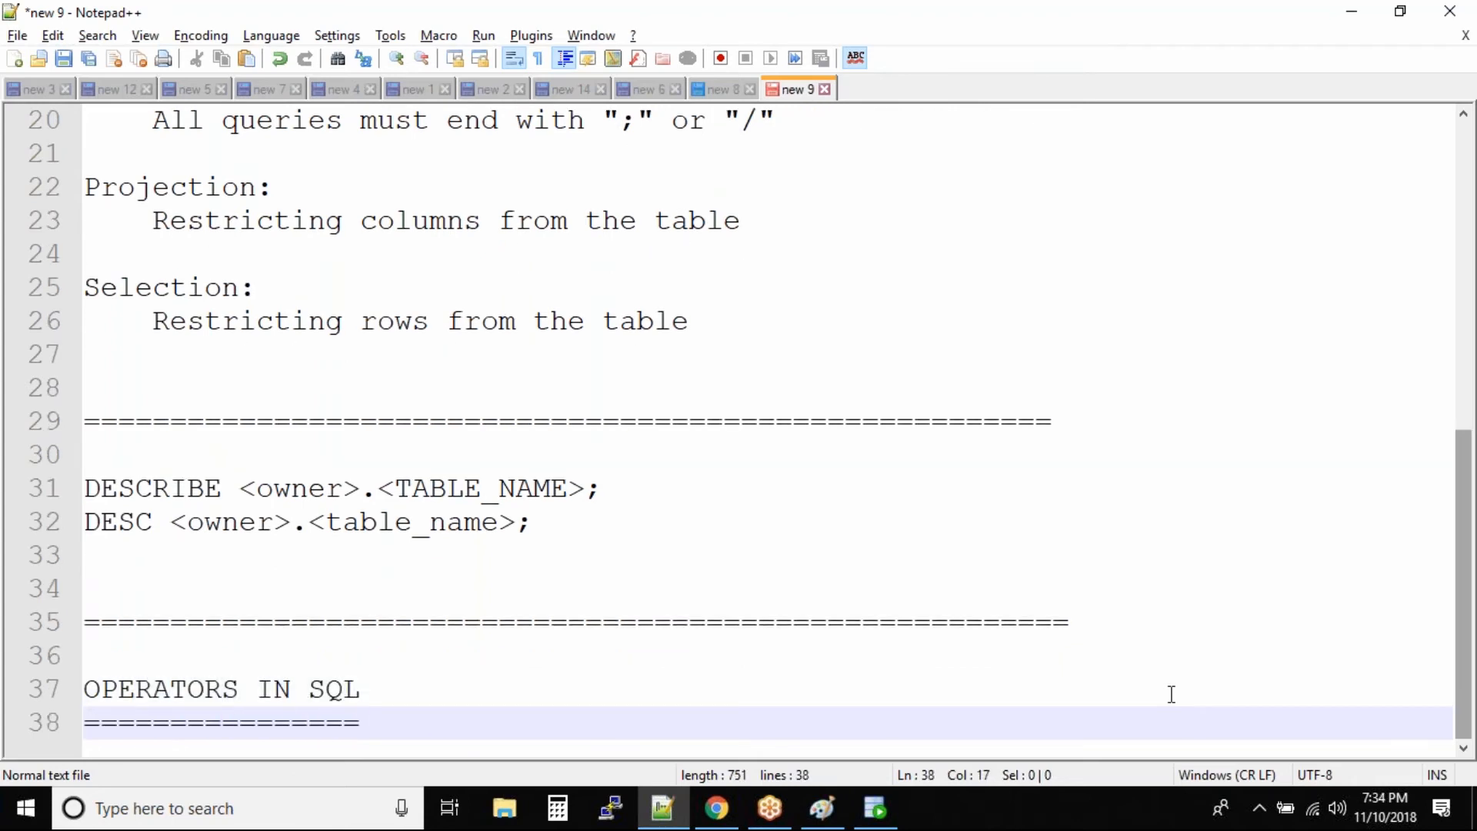
key(enter)
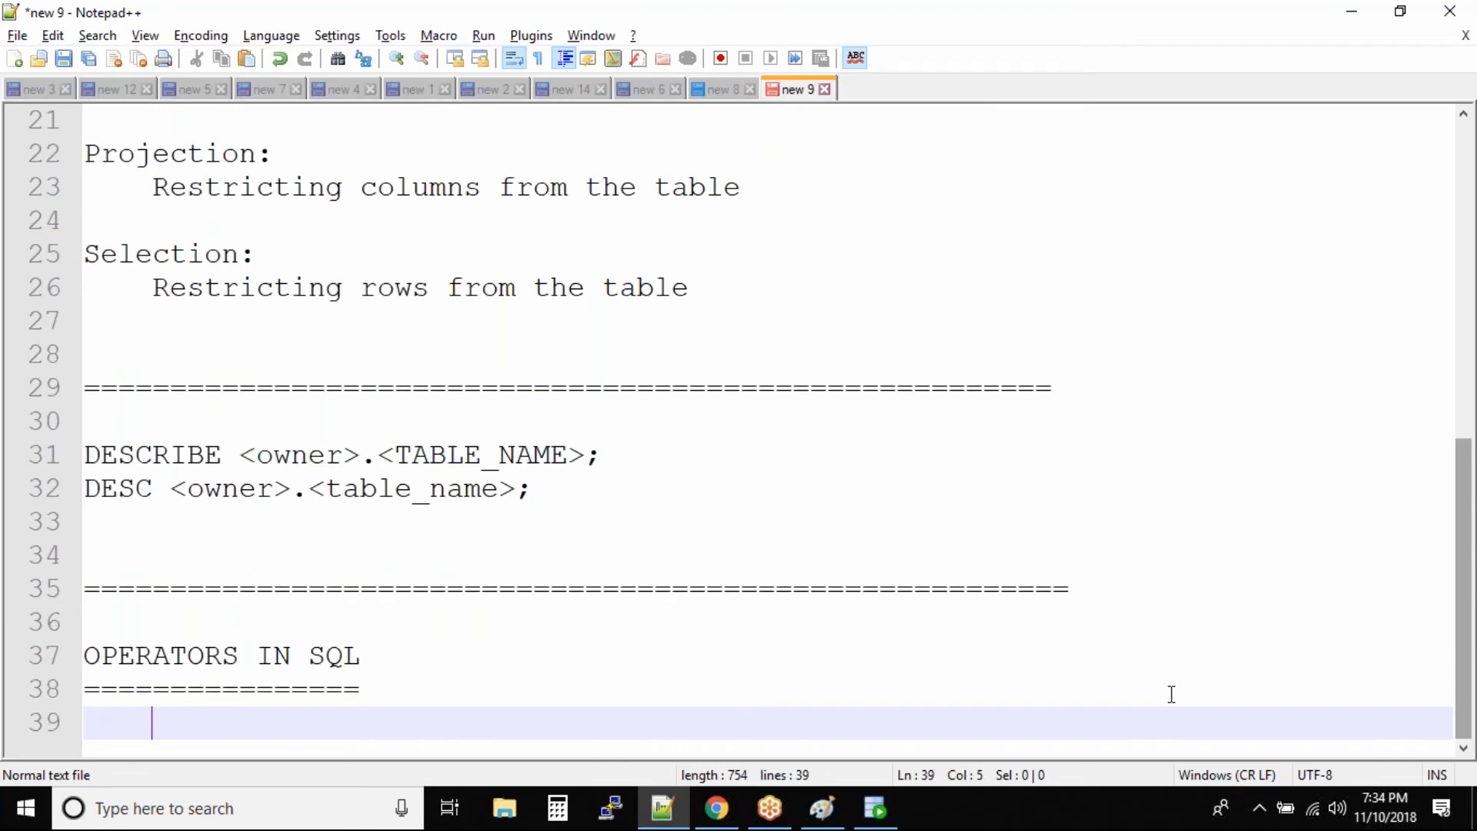
text(+,)
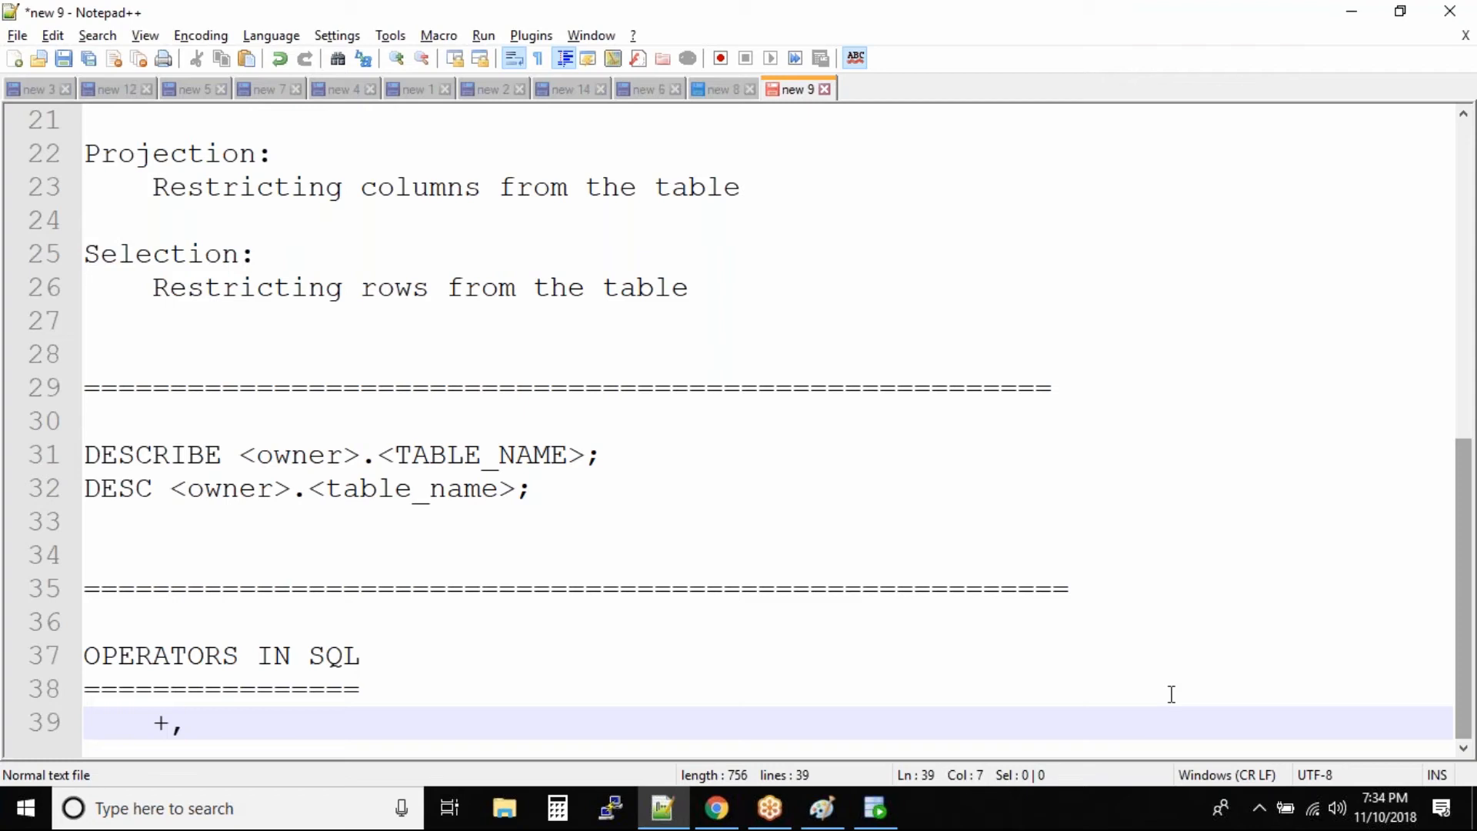
text(- ,)
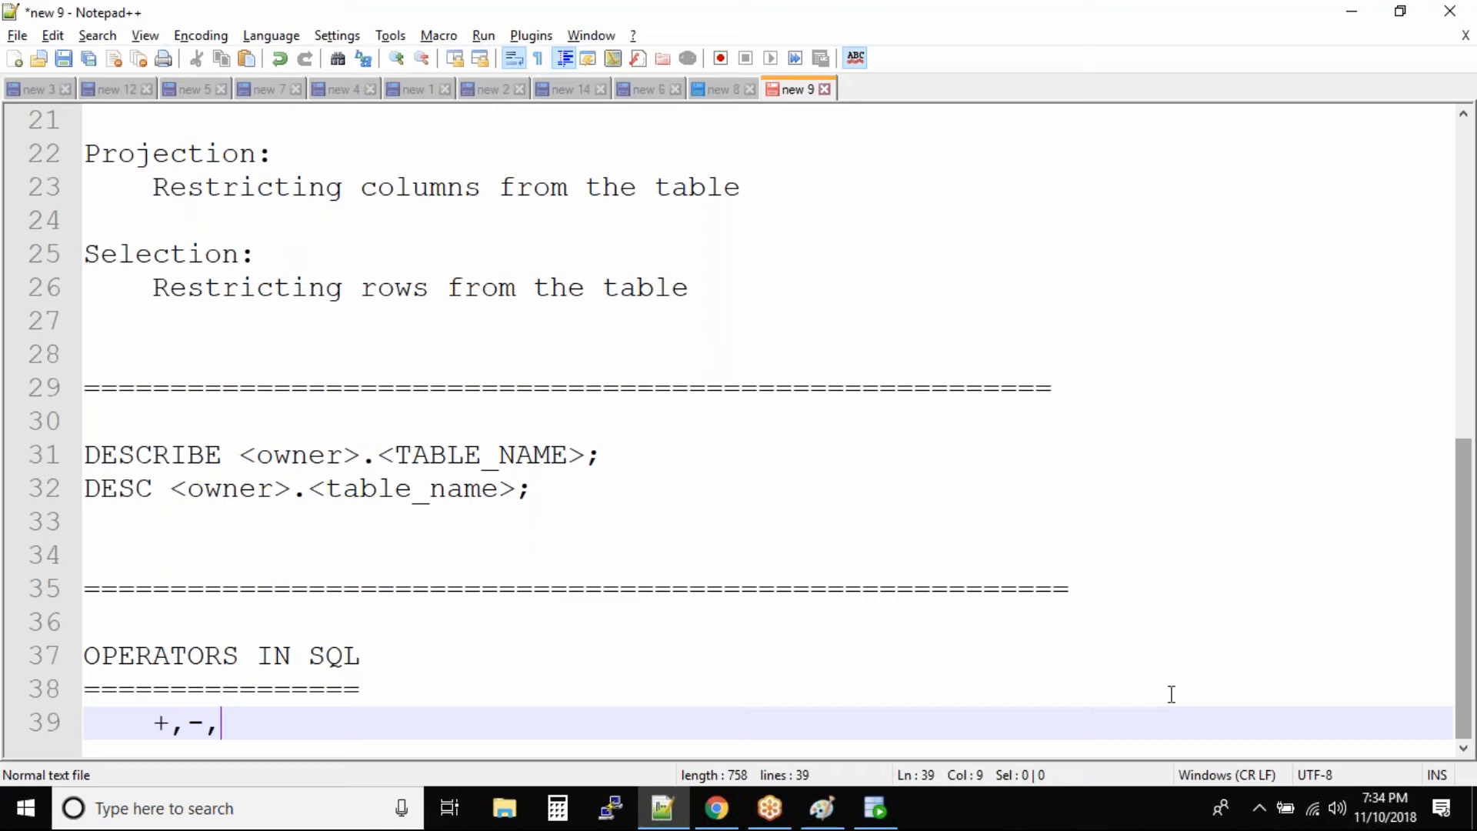
text(*,)
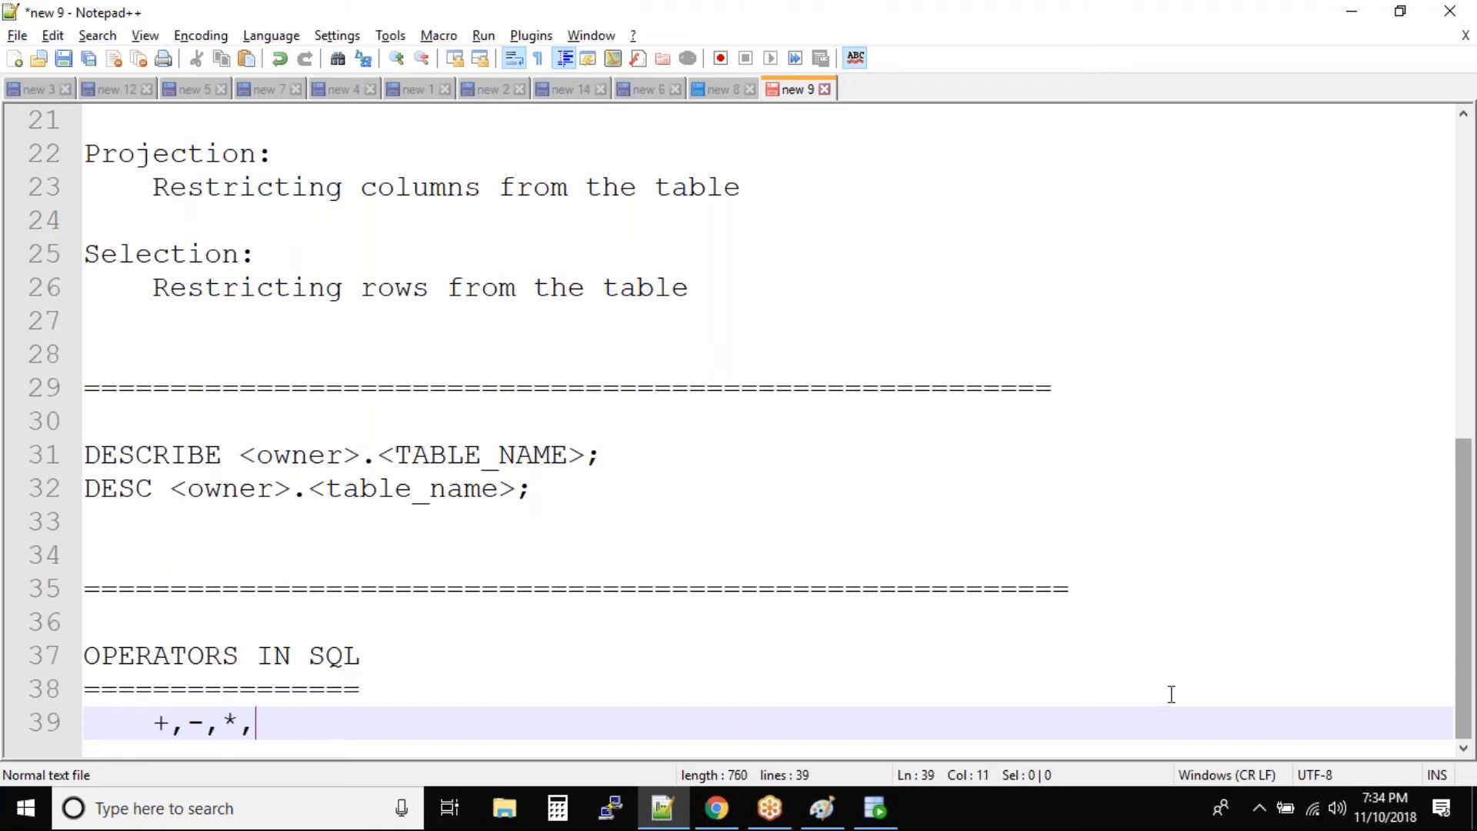
text(/)
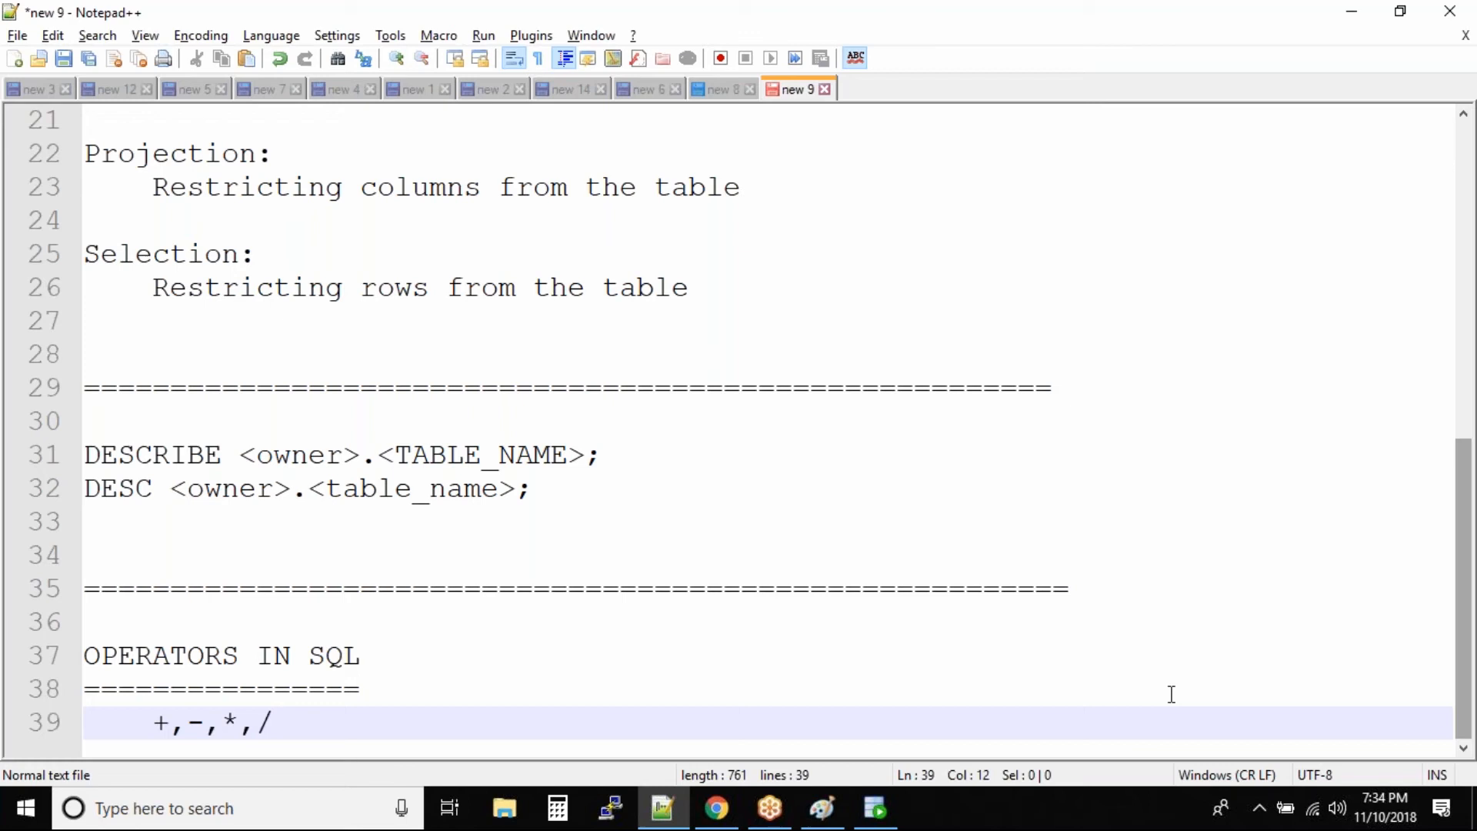
Add a line of comparison operators =, <, >, >=, <=, <>/!= under the arithmetic ones.
key(Enter)
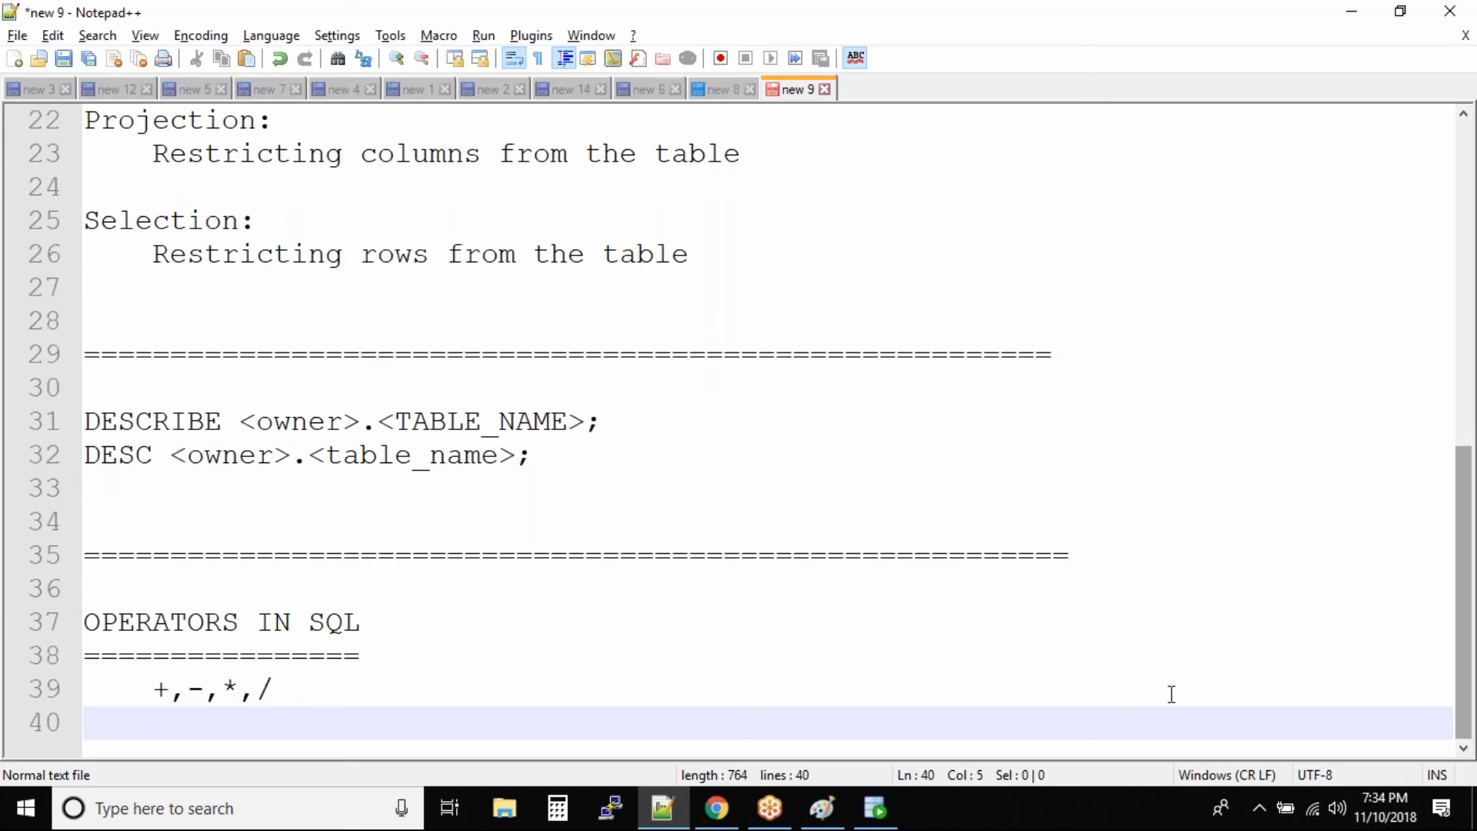
text(=)
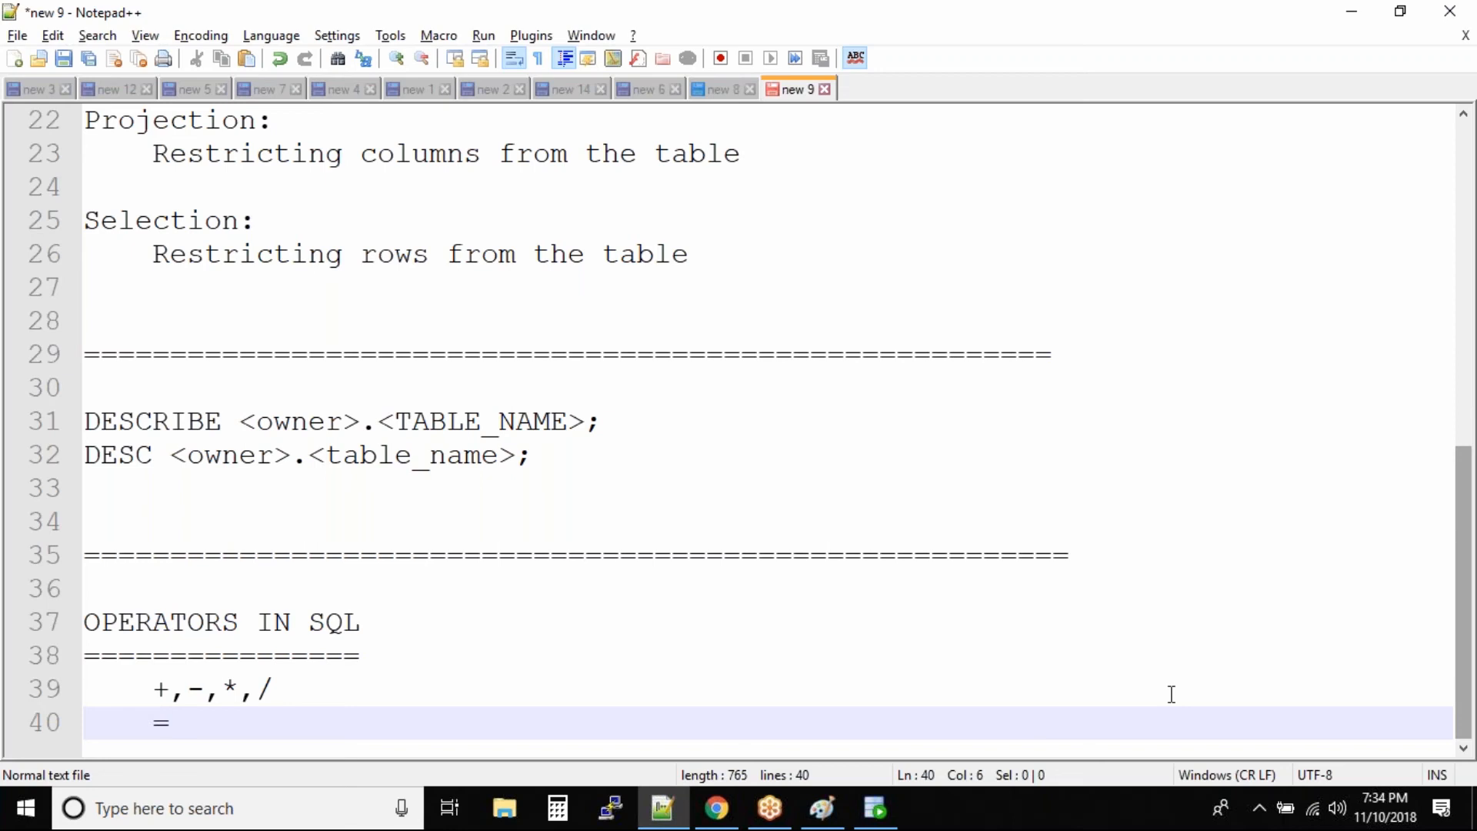
text(,<)
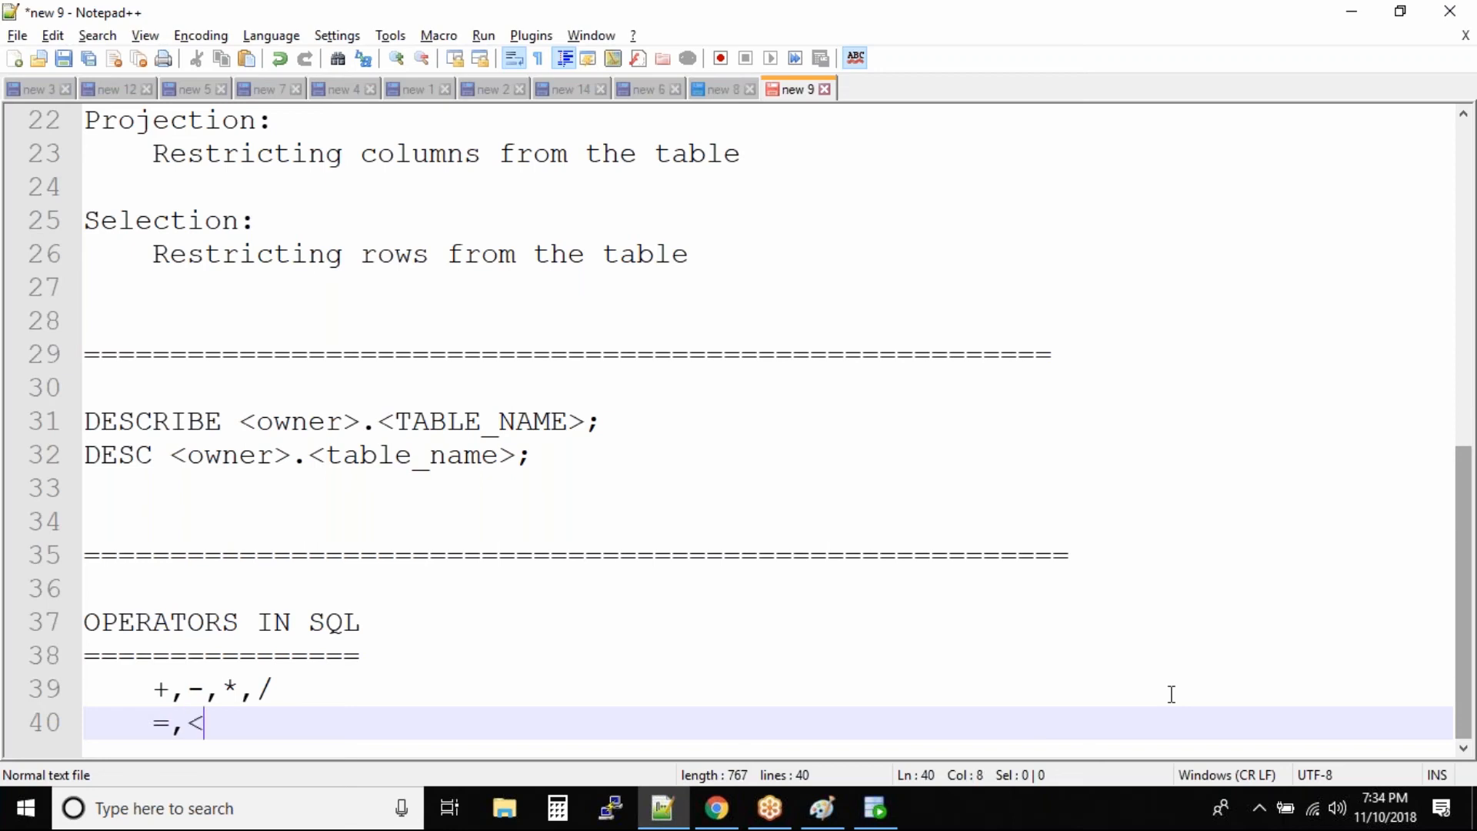
text(,>)
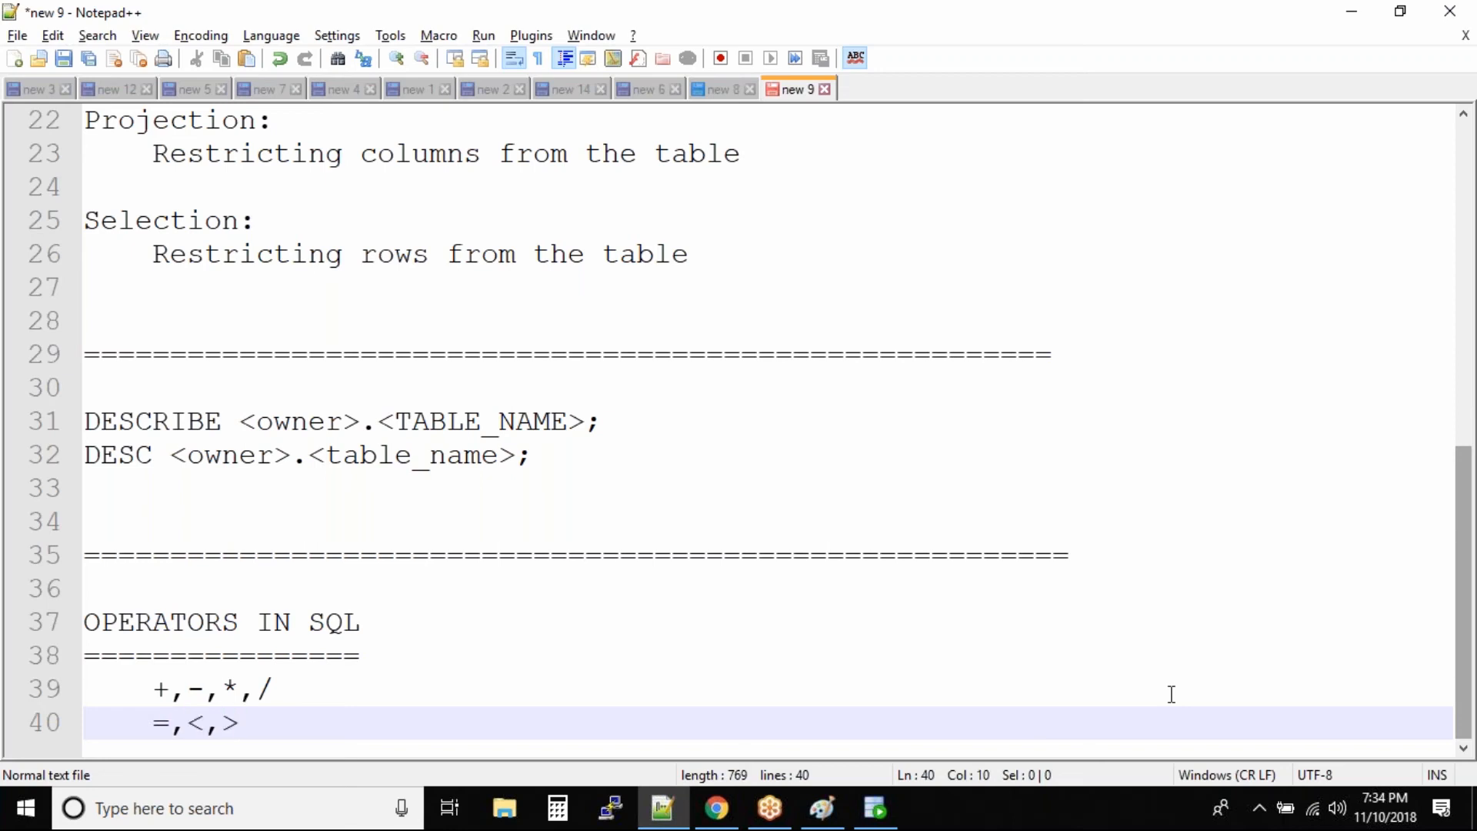
text(>=,)
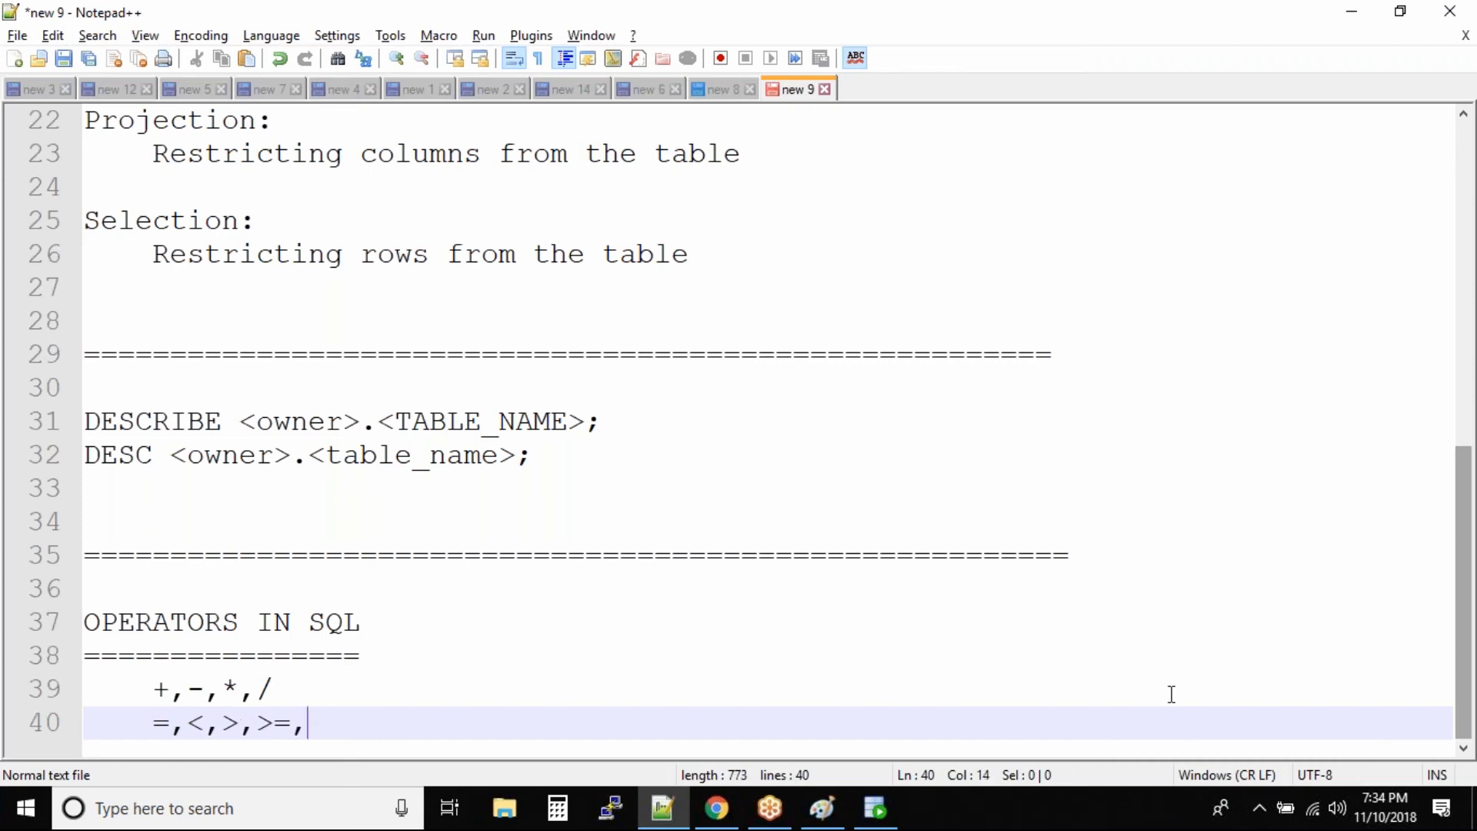
text(<=)
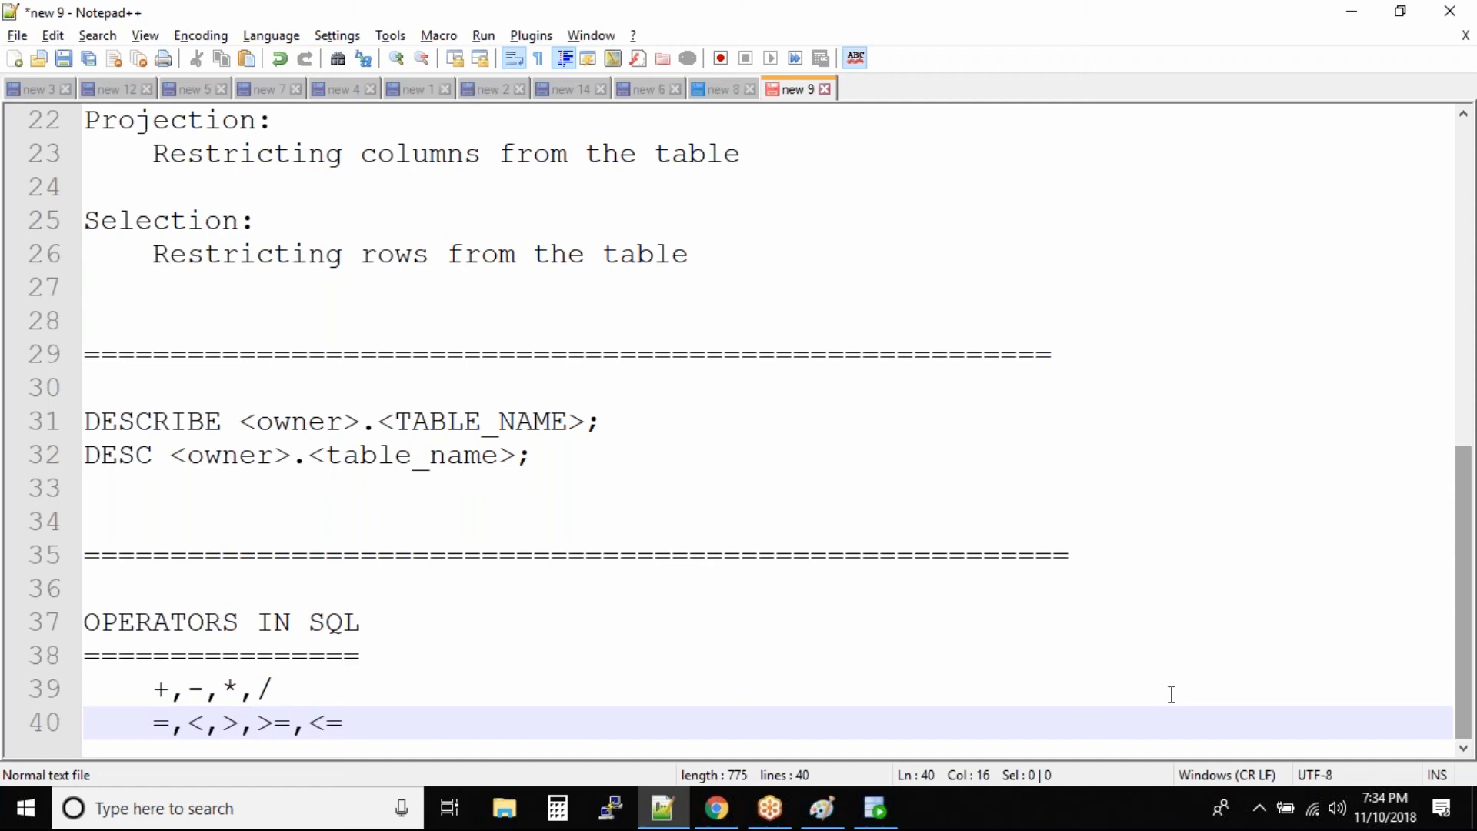
text(,<)
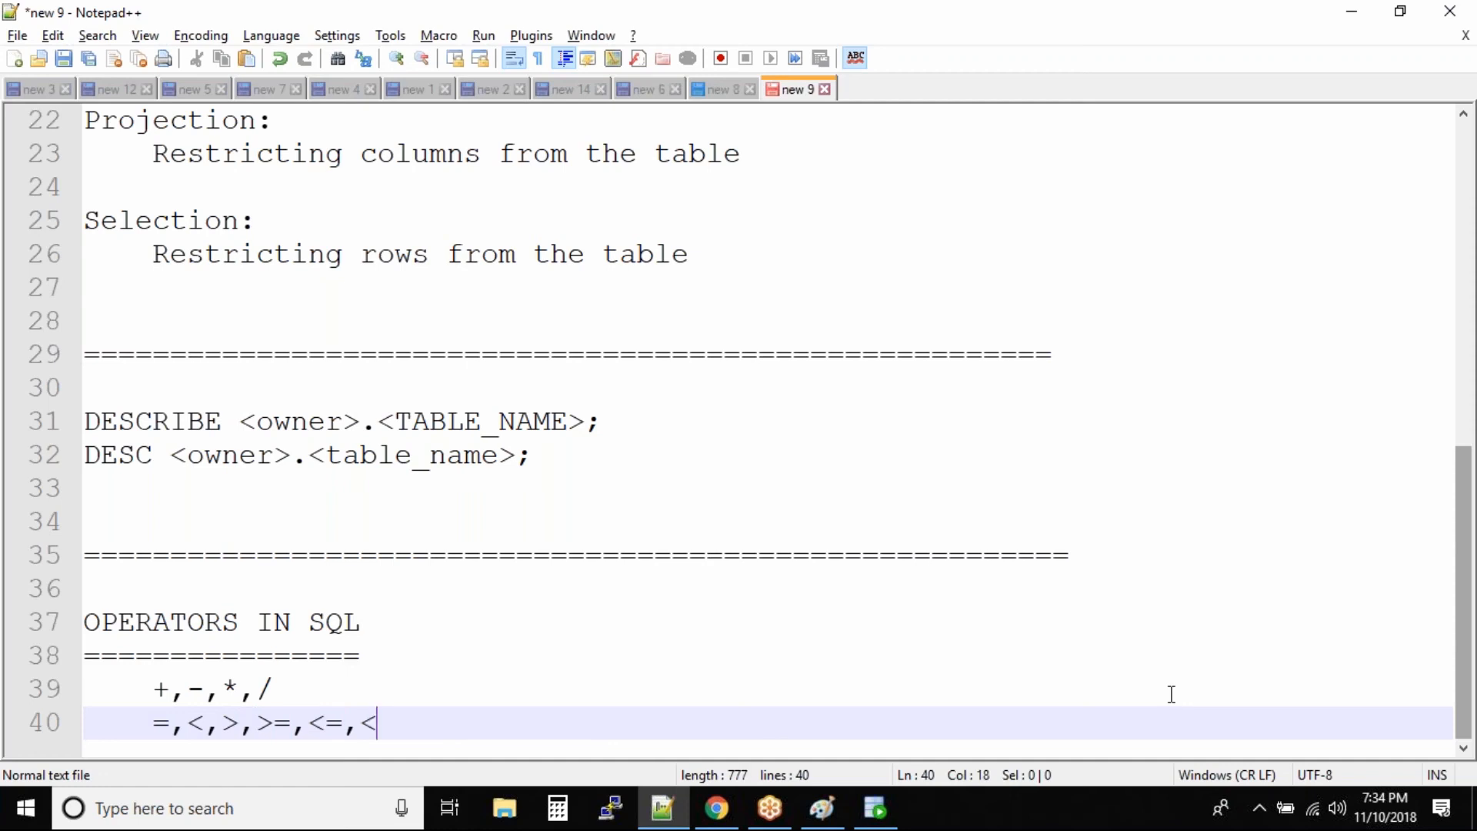
text(>/!)
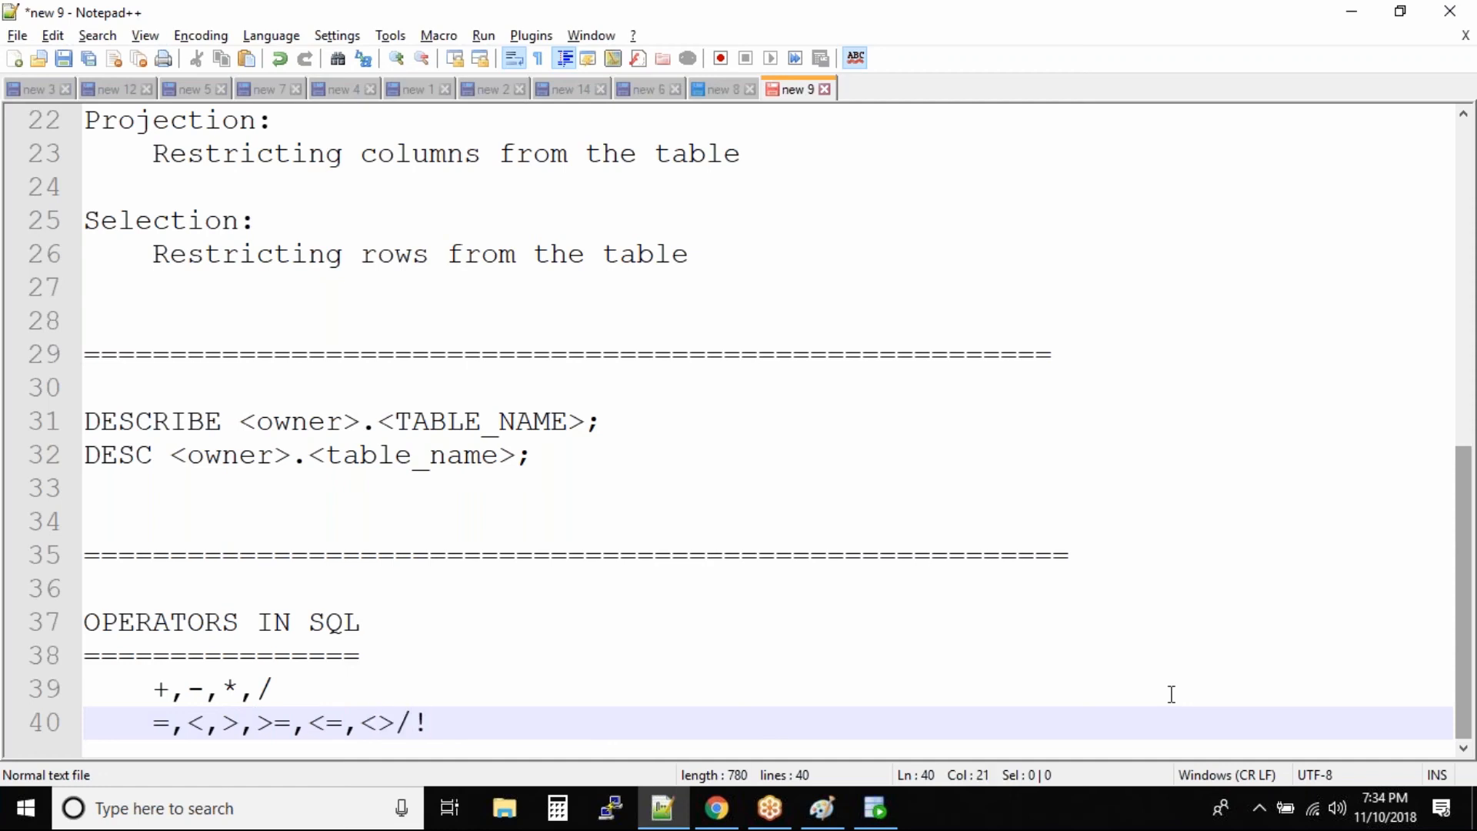
text(=)
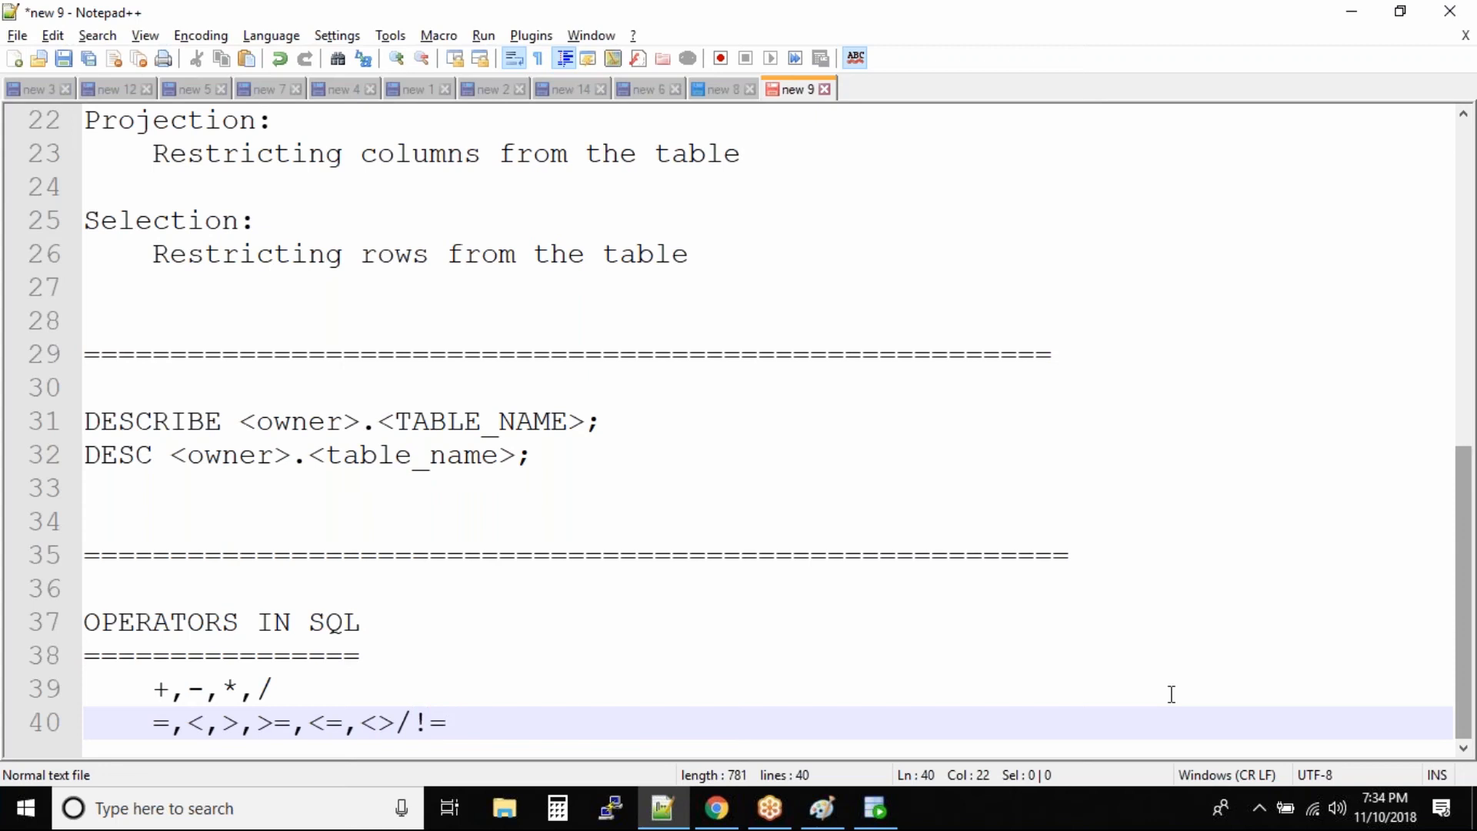
click(446, 723)
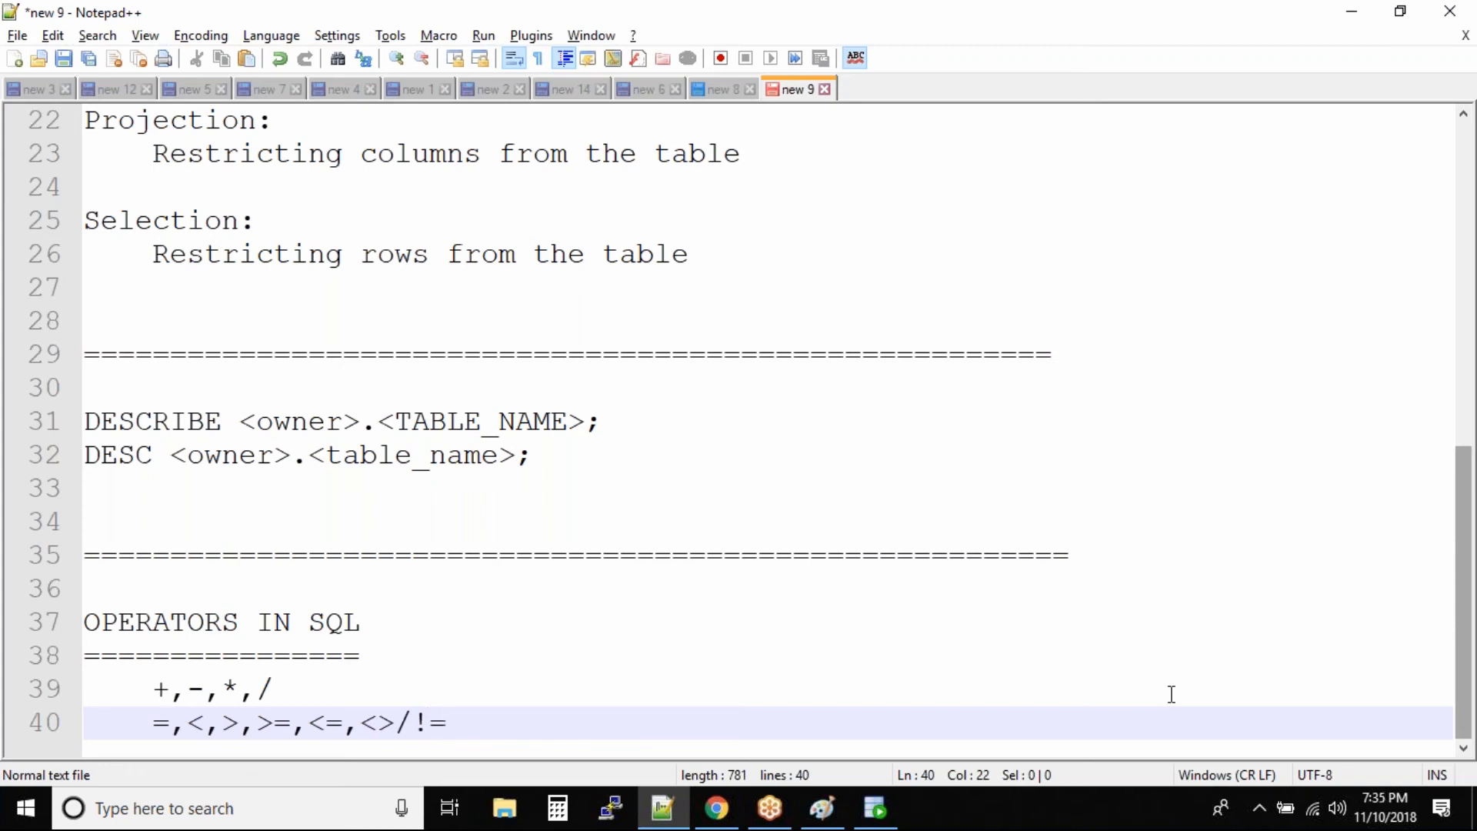
Add a third line starting with LIKE, removing the stray arrow typed after it.
key(enter)
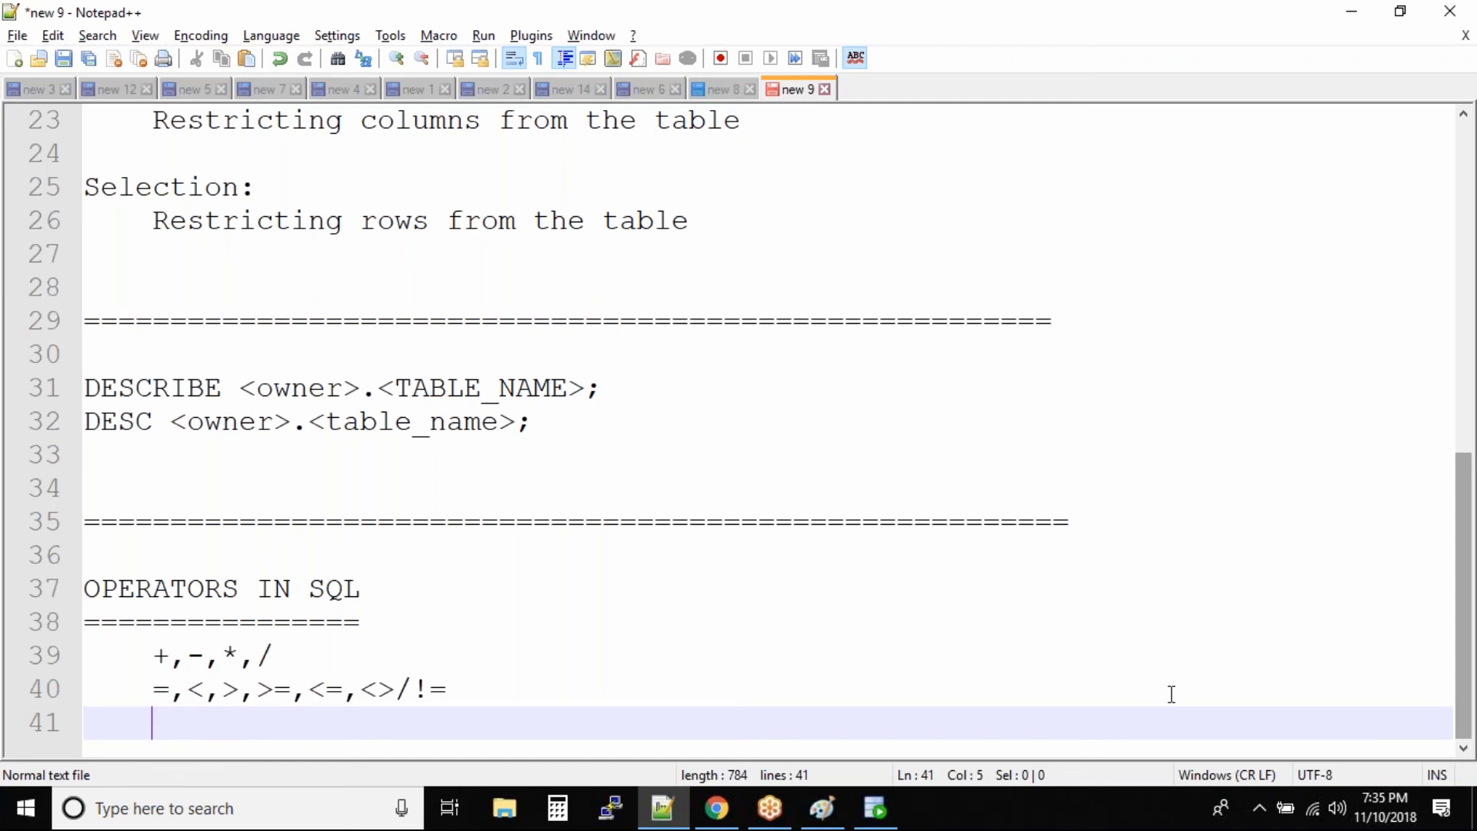
text(LIKE)
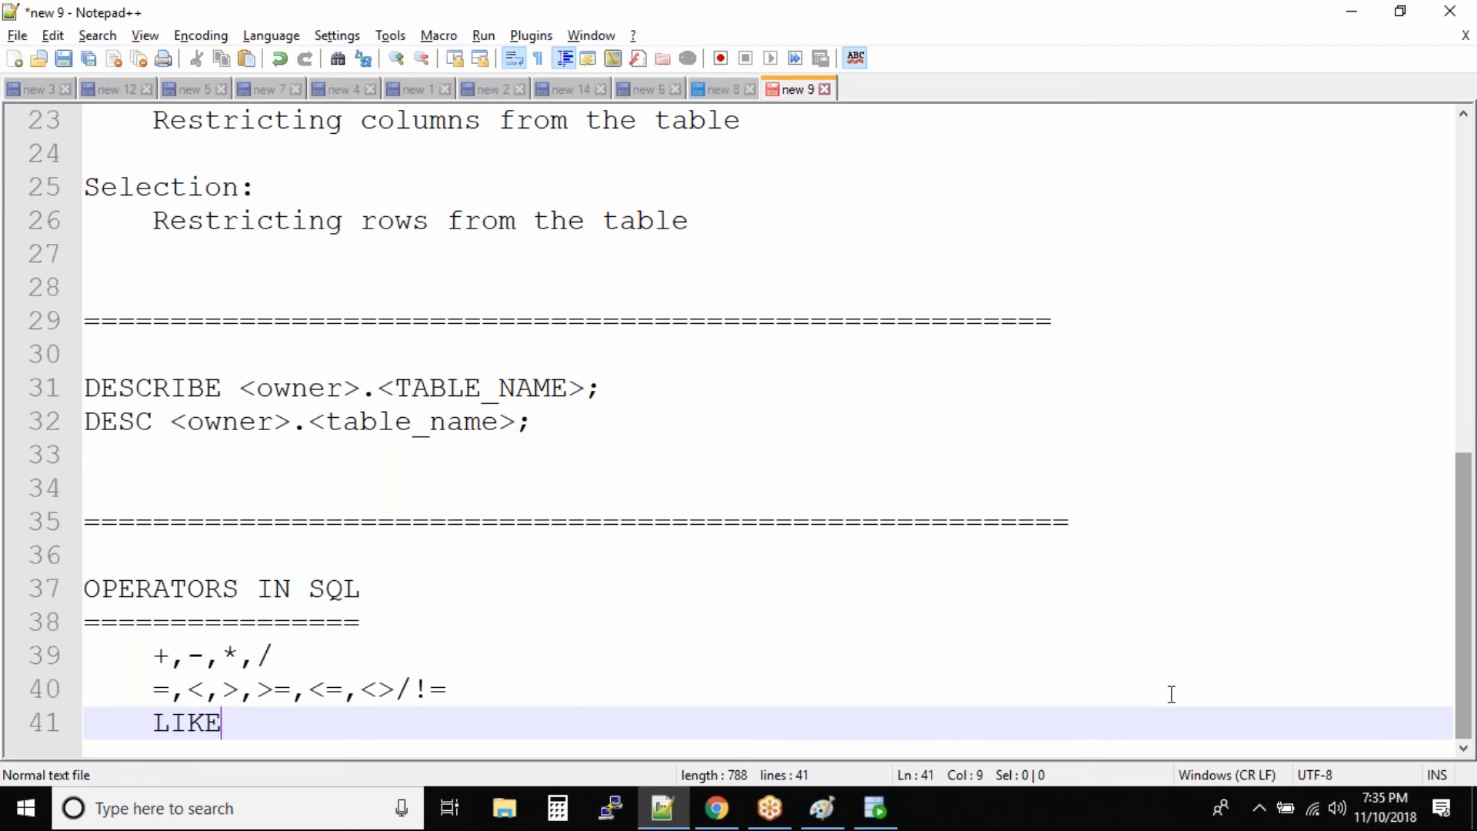
text(-)
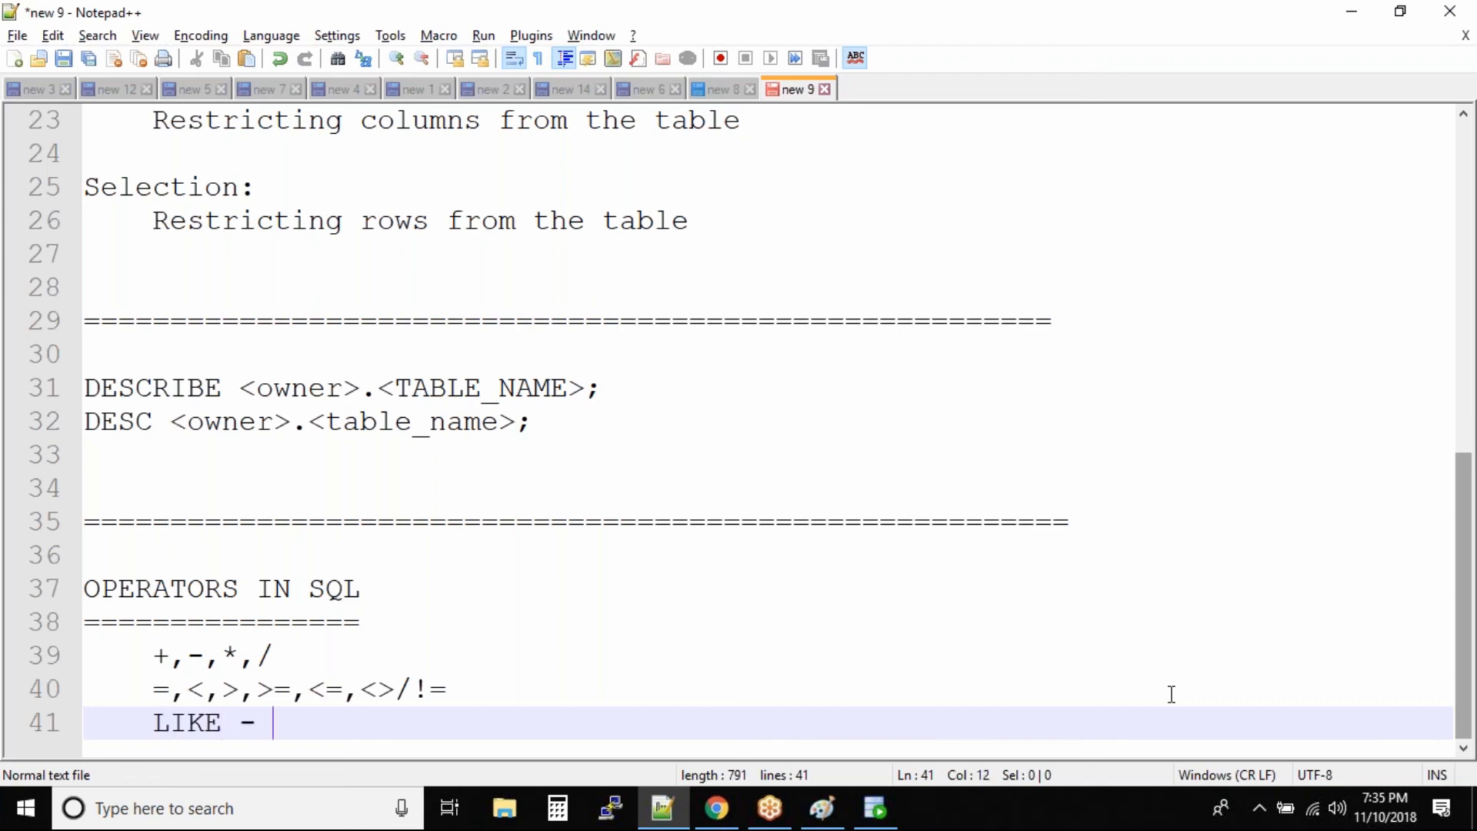
key(BackSpace)
text(=>)
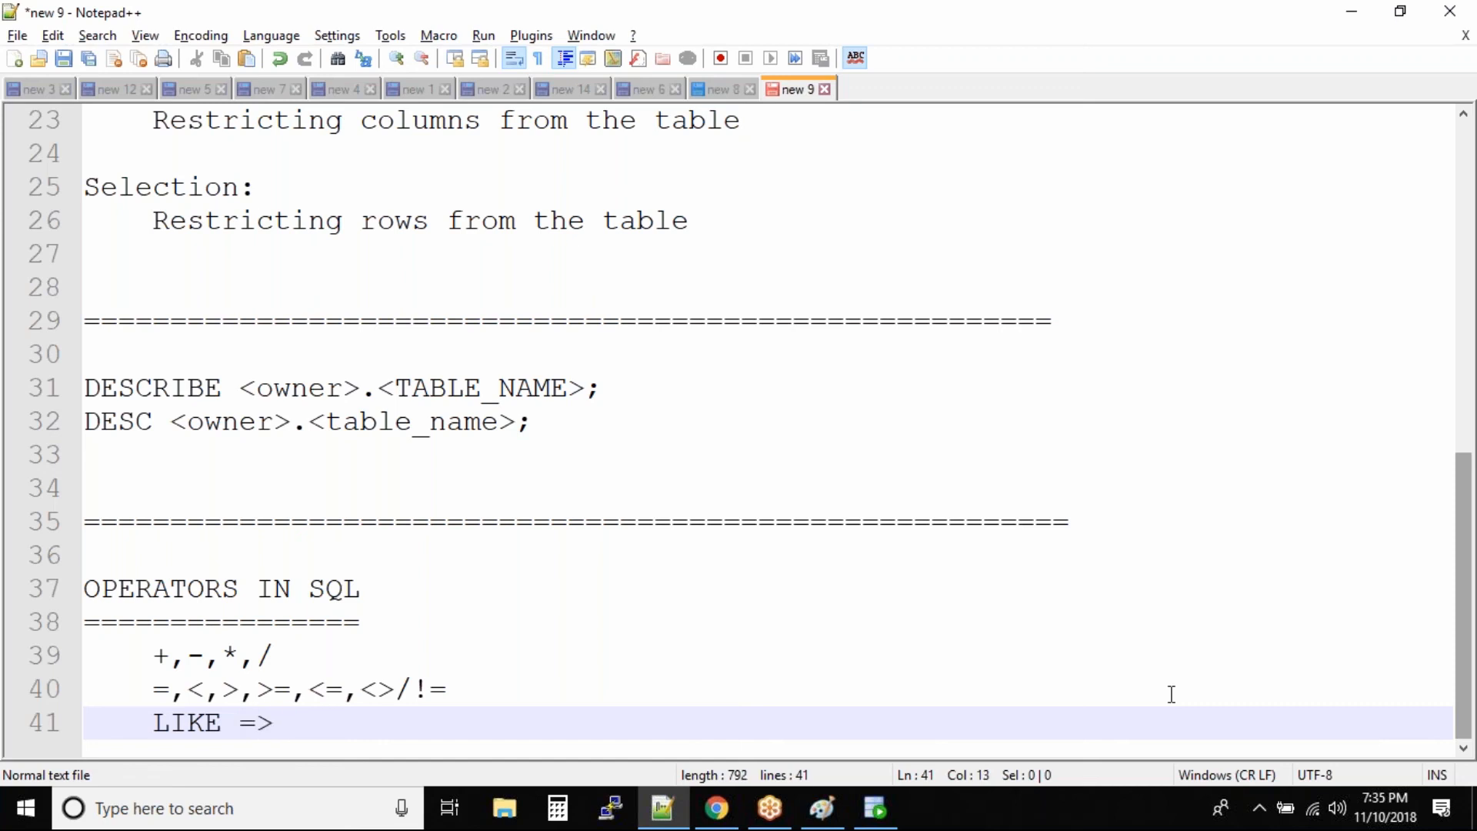
key(BackSpace)
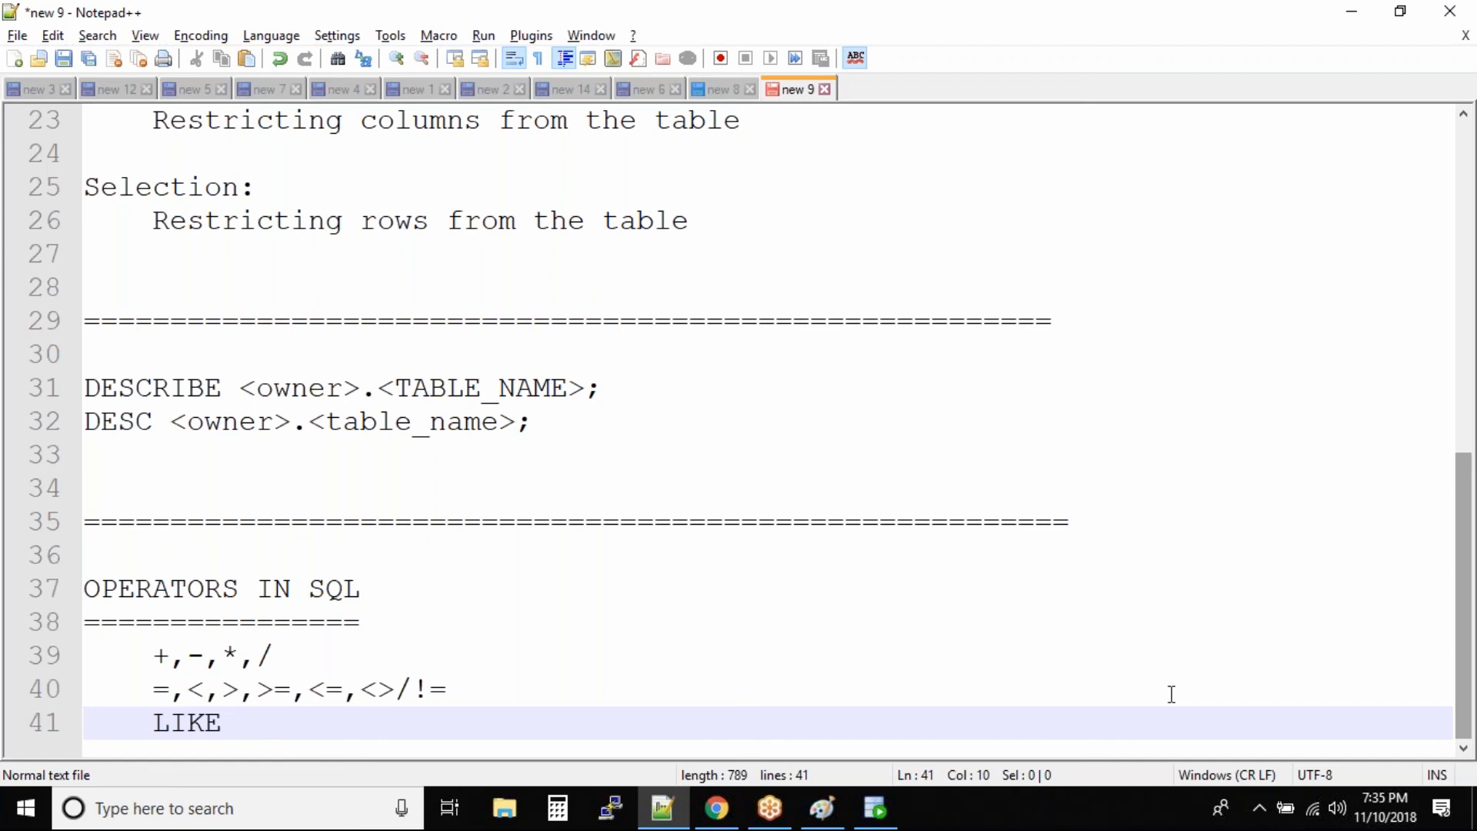